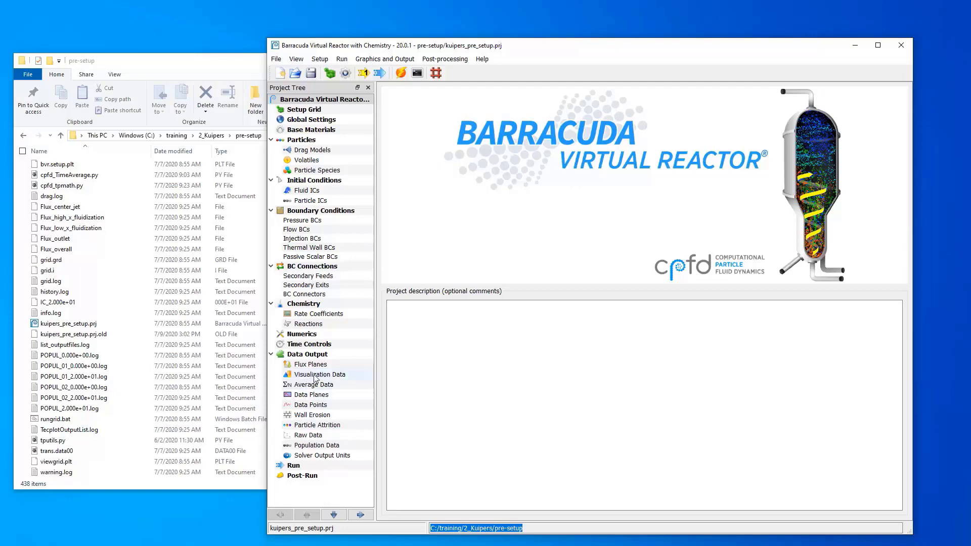
Review the Visualization Data output options, then show the Average Data time-averaging settings
left_click(319, 374)
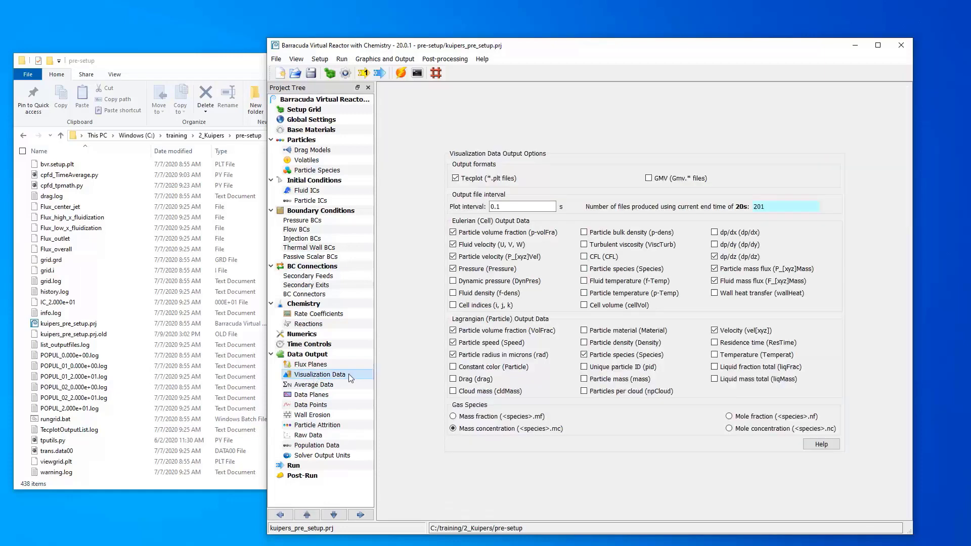
mouse_move(406, 365)
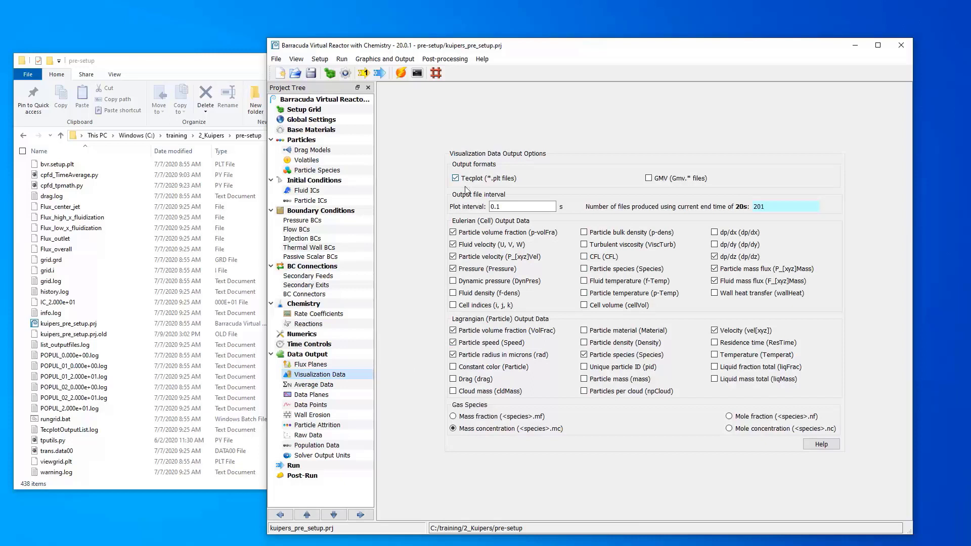
mouse_move(477, 186)
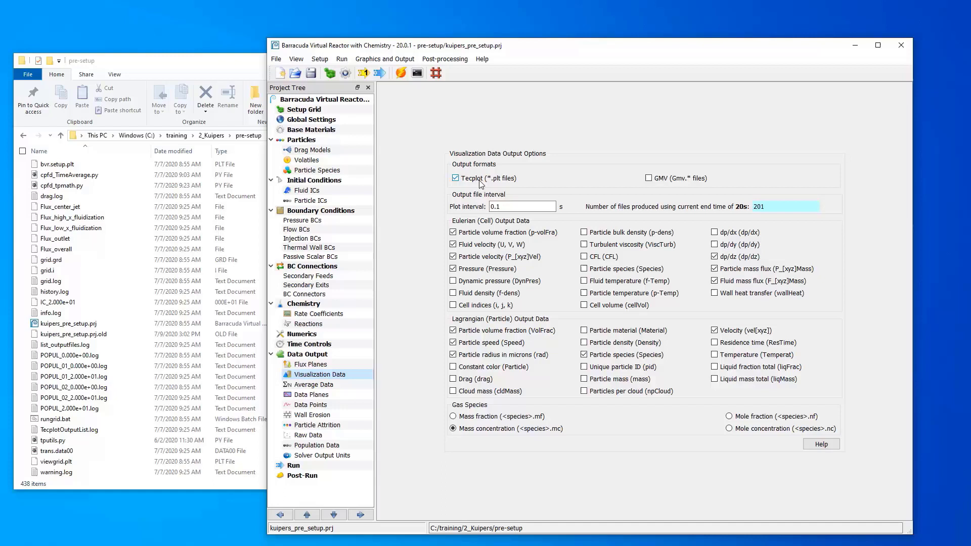
mouse_move(446, 406)
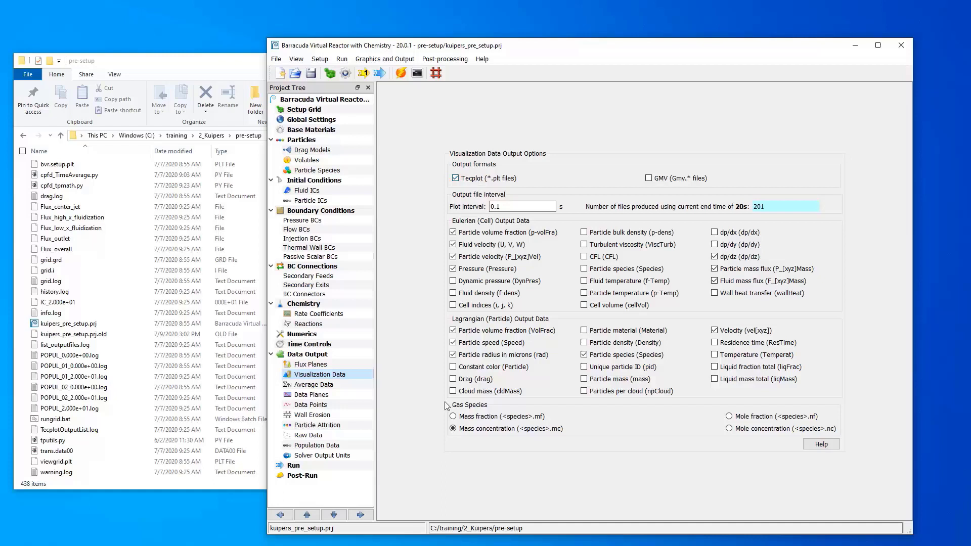
left_click(313, 385)
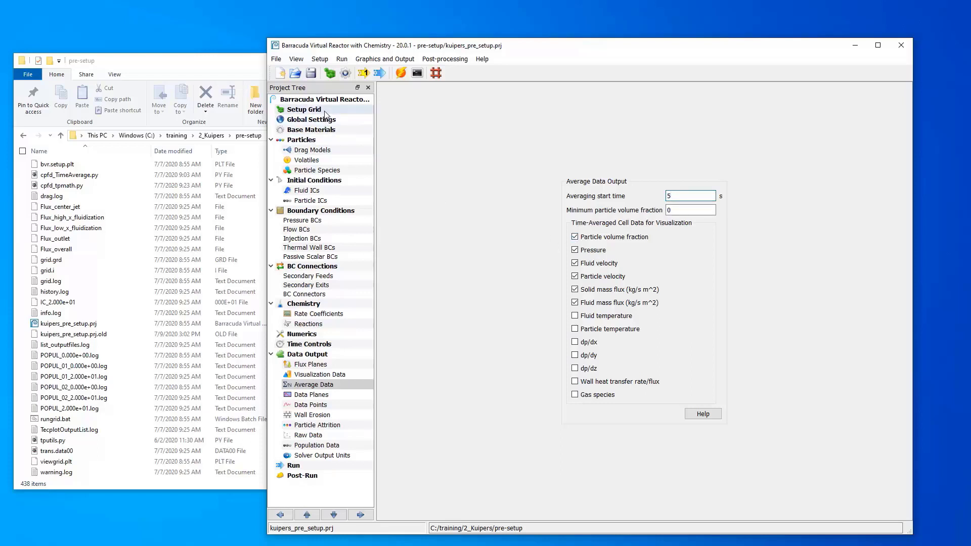
View the Setup Grid bed geometry, then bring up the Post-Run Analysis page
left_click(305, 109)
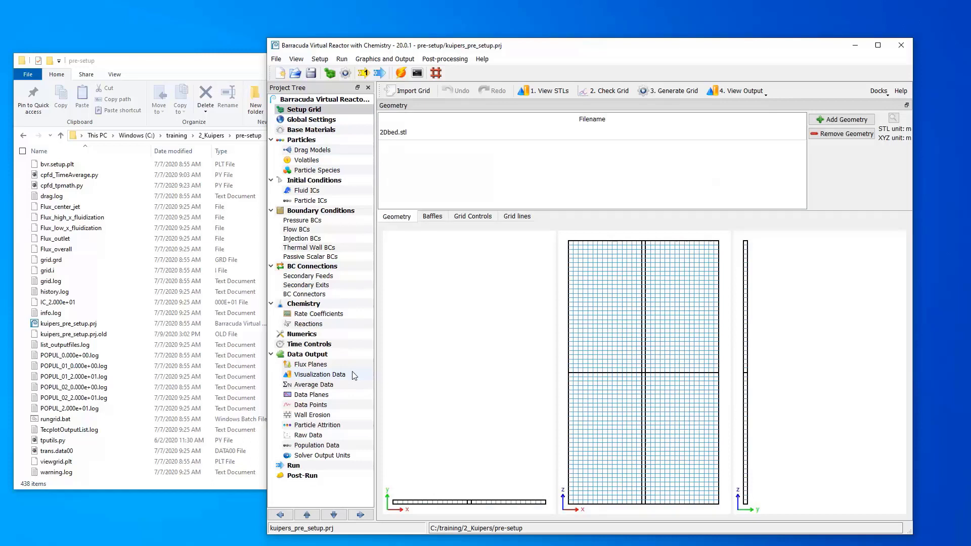
mouse_move(233, 65)
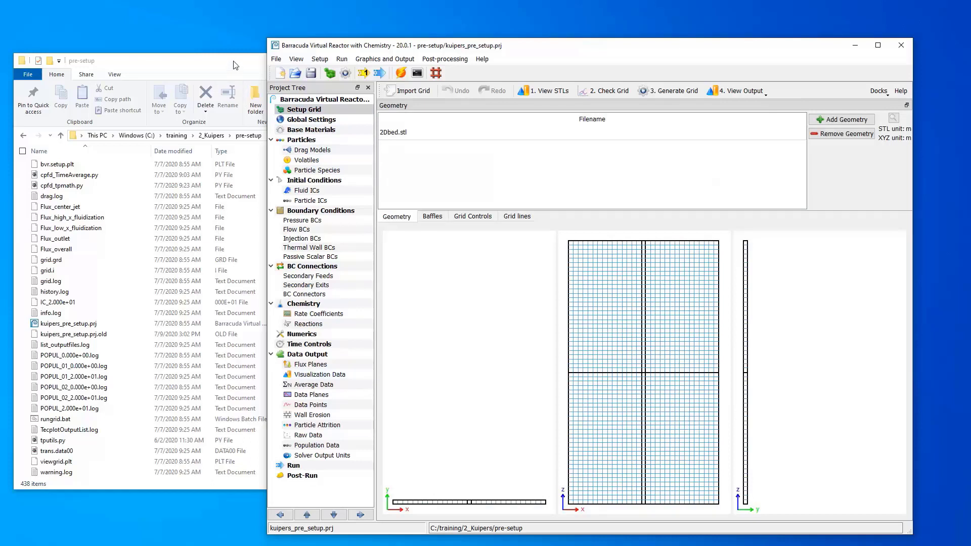
mouse_move(332, 384)
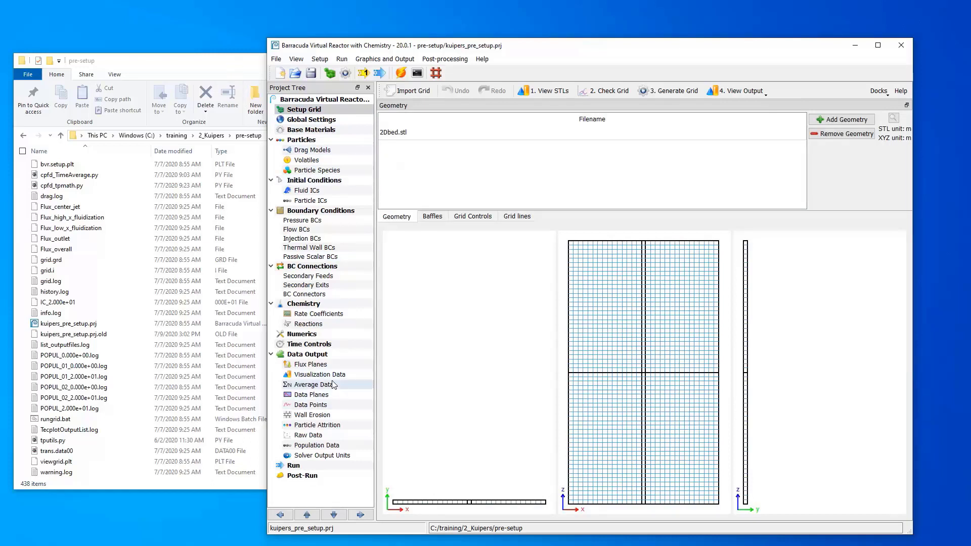
mouse_move(333, 465)
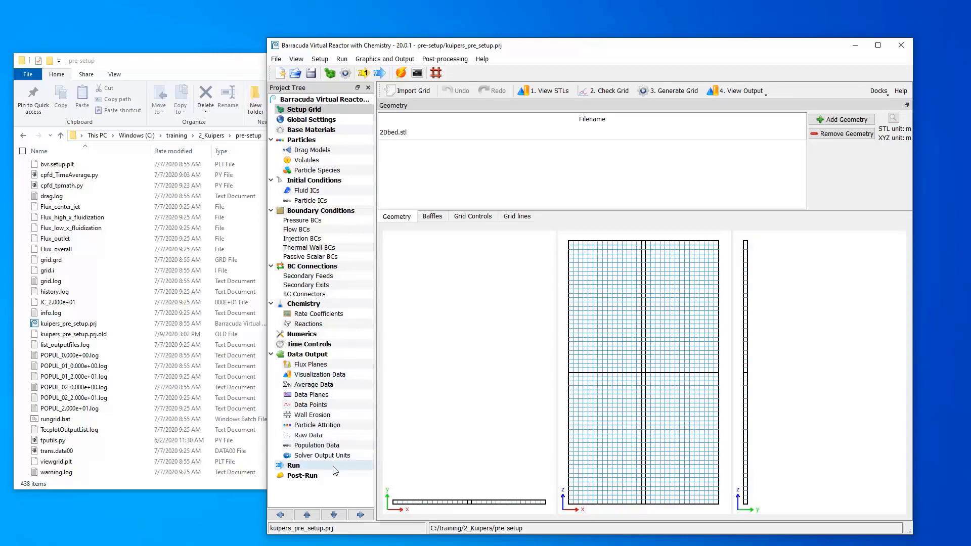
left_click(302, 476)
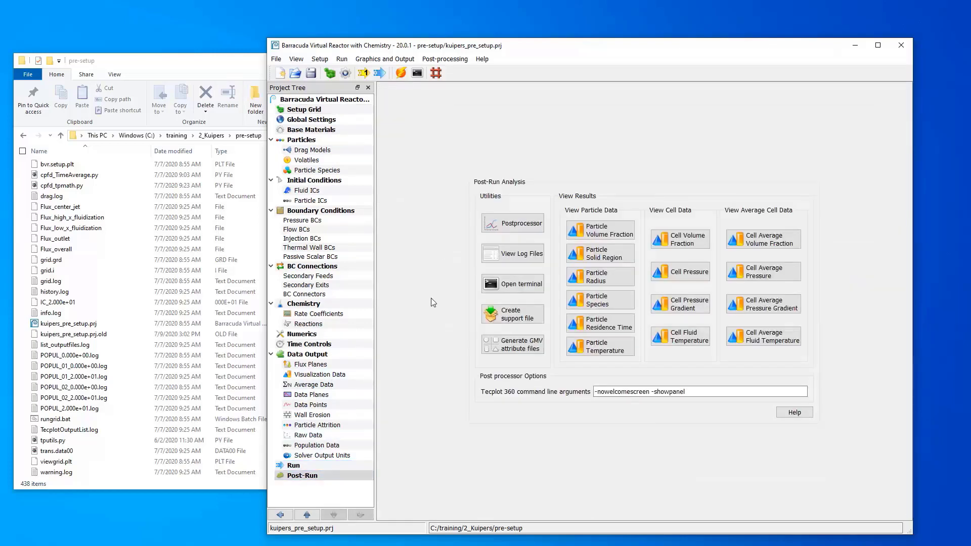
mouse_move(437, 269)
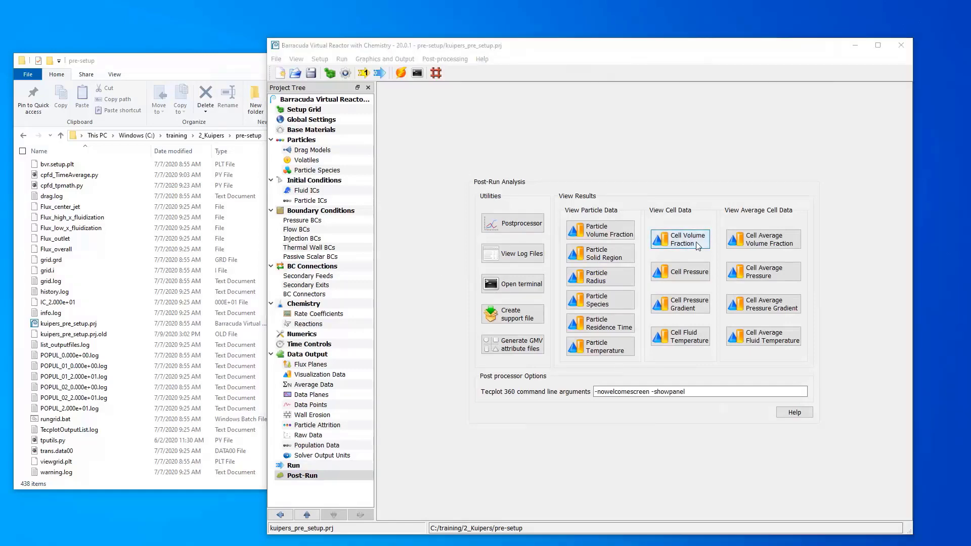
Launch the Cell Volume Fraction results in Tecplot 360 and animate the bed's contour to about 3.5 s
left_click(679, 240)
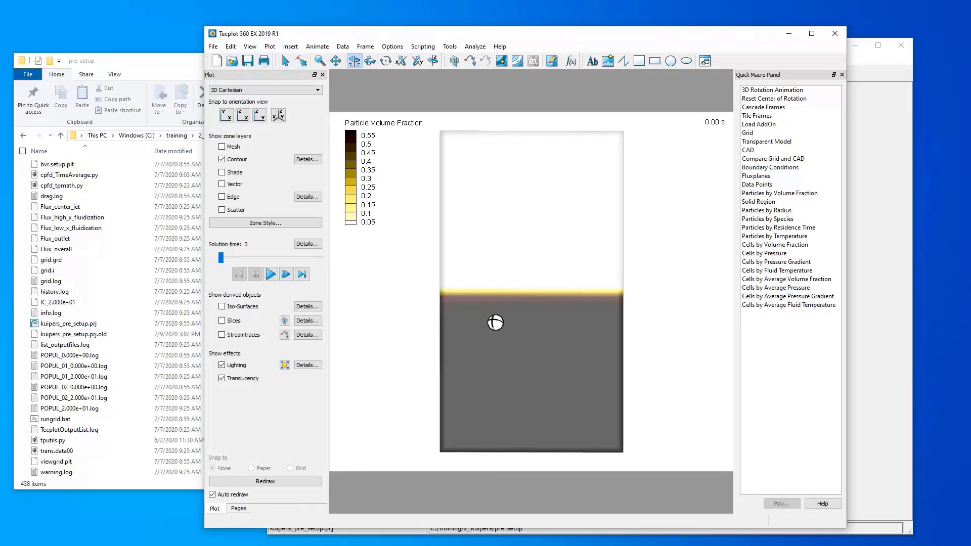
left_click(270, 274)
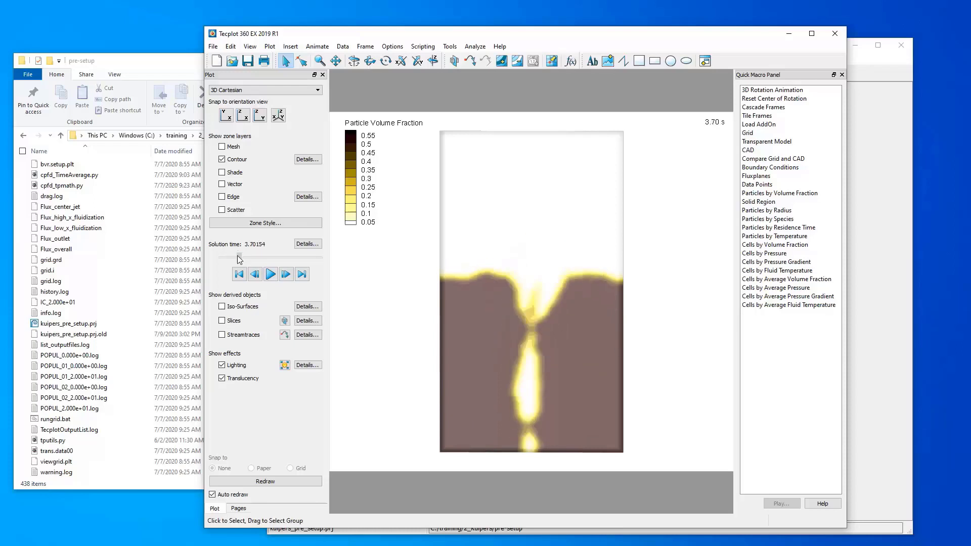
left_click(255, 274)
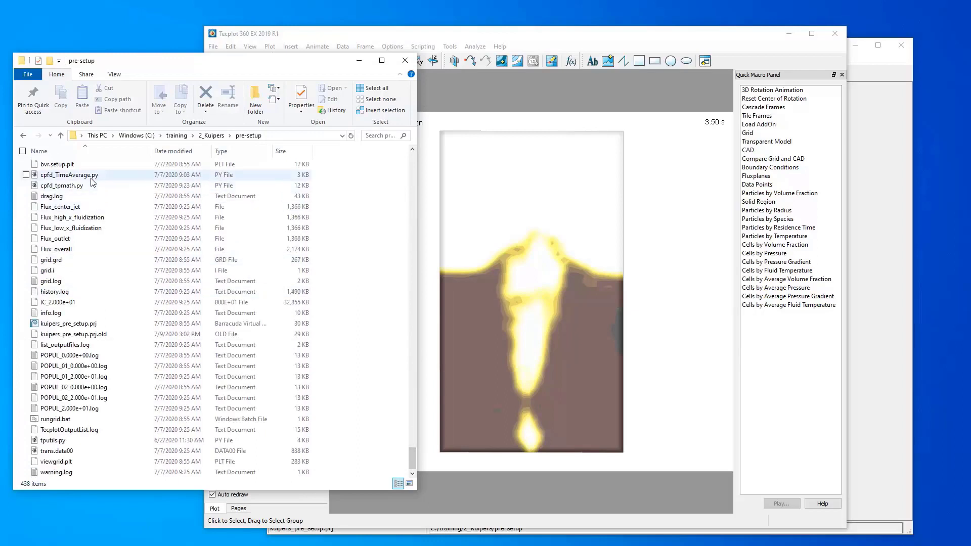
Select cpfd_TimeAverage.py together with cpfd_tpmath.py and tputils.py in the pre-setup folder
left_click(62, 185)
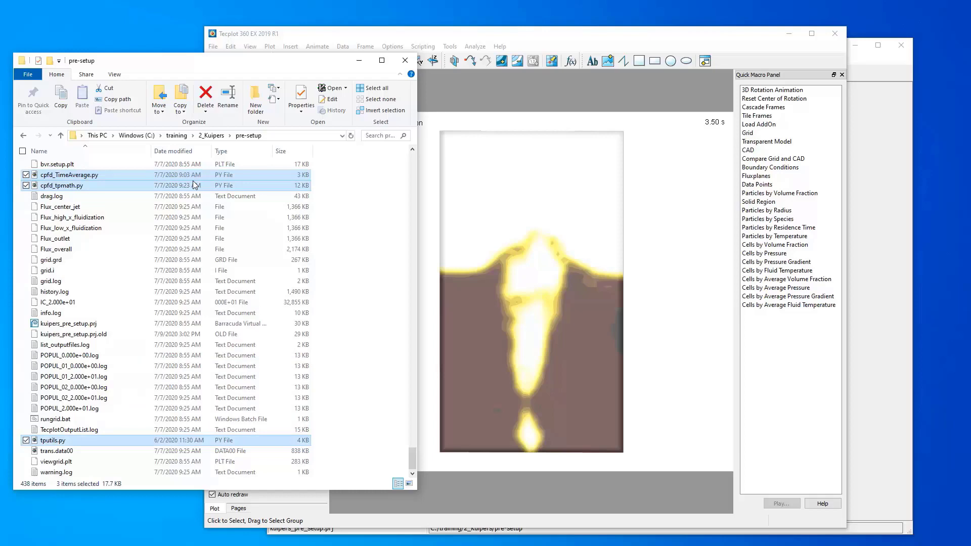
mouse_move(252, 191)
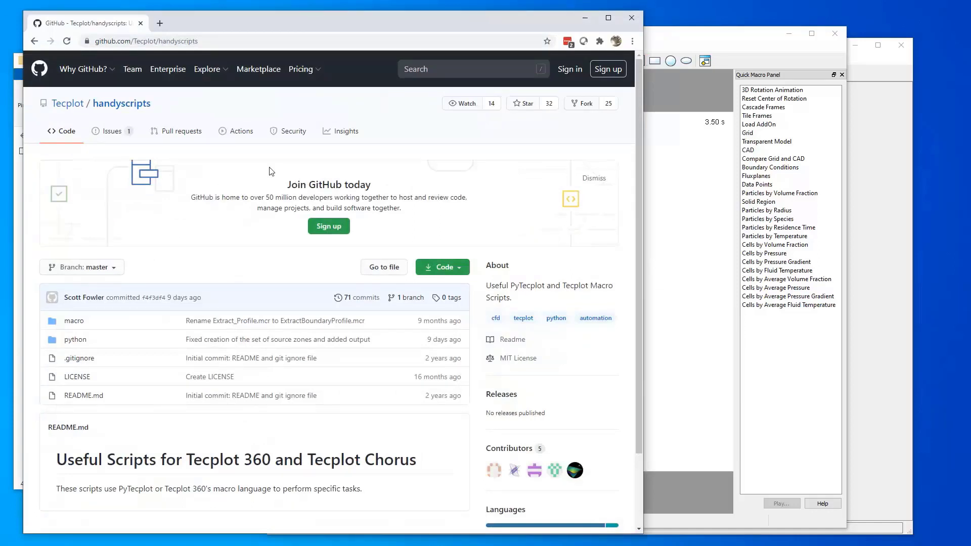
mouse_move(81, 368)
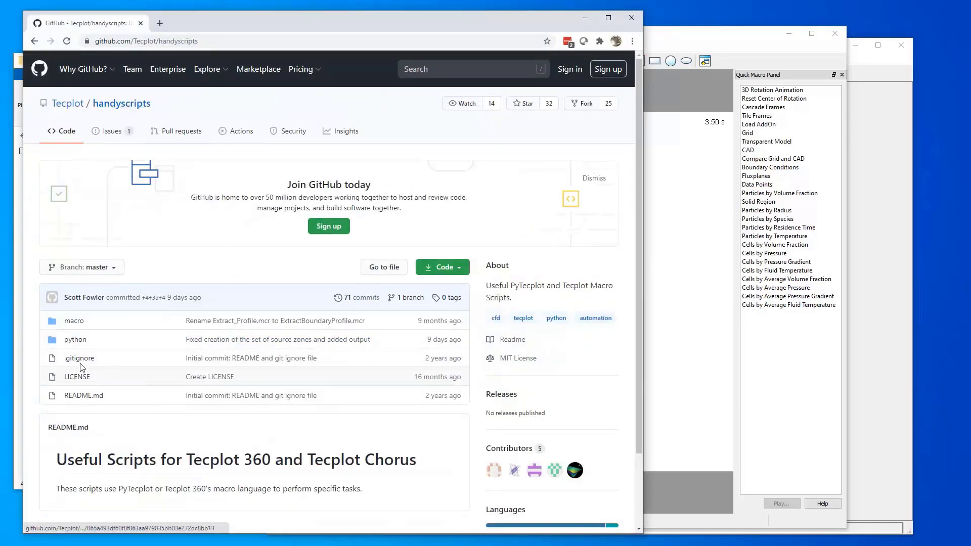
Browse the python folder of the Tecplot handyscripts repository listing TimeAverage.py and tputils.py
left_click(75, 340)
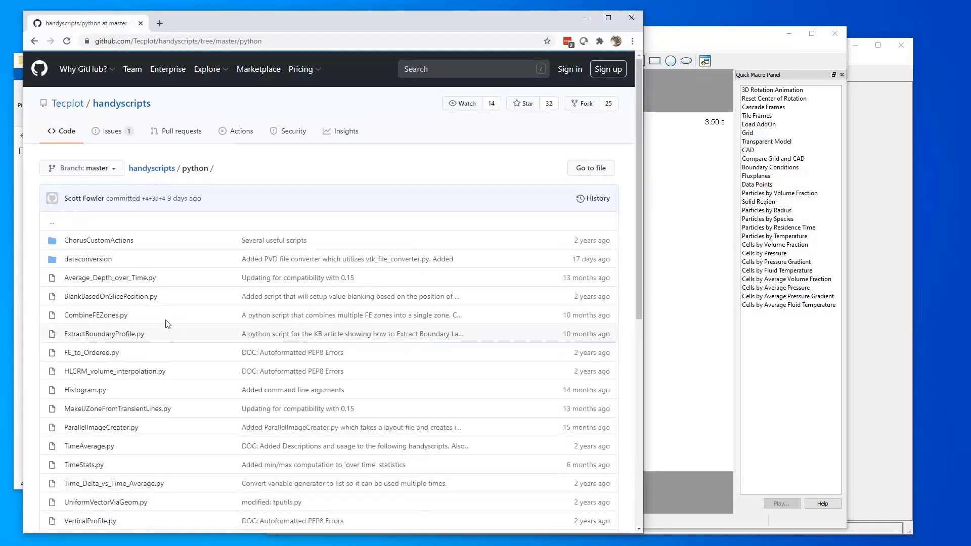
mouse_move(180, 287)
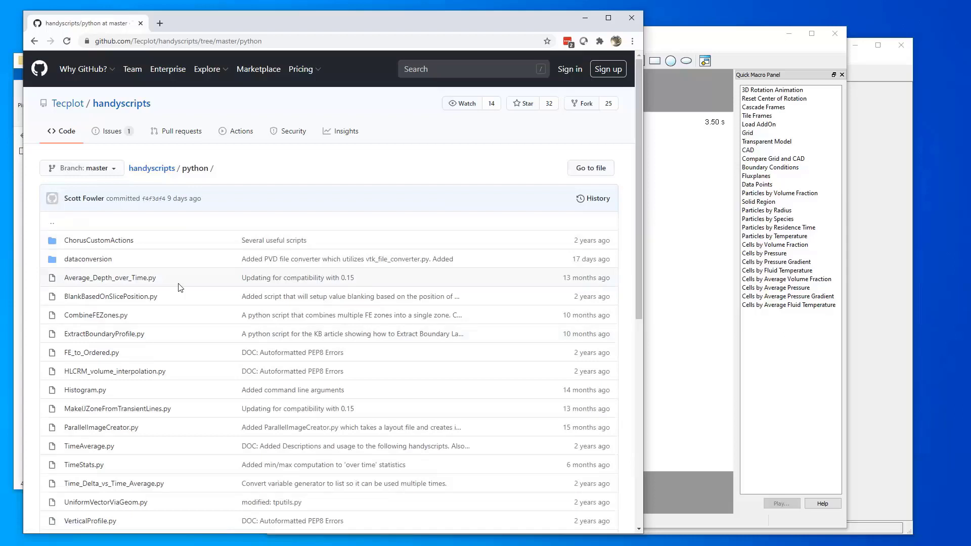
mouse_move(89, 446)
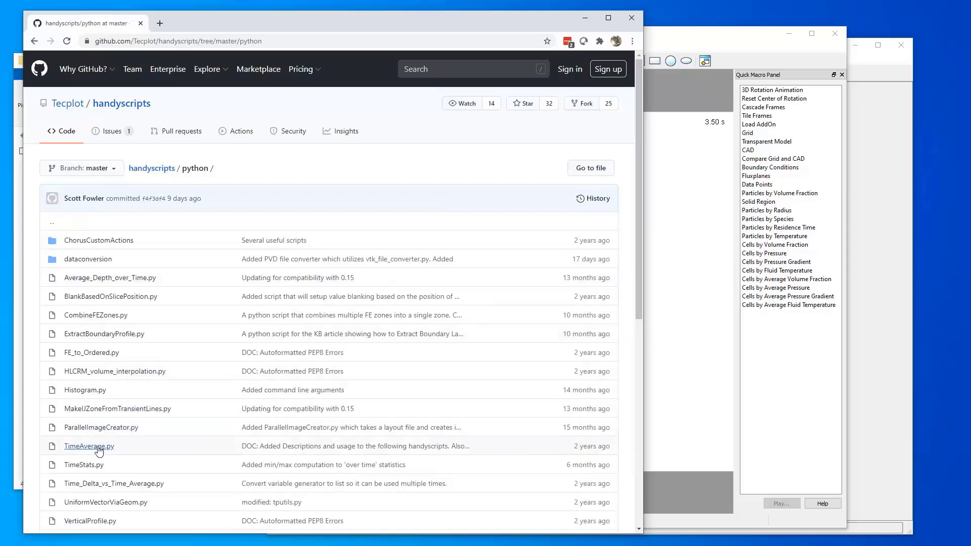
scroll("down", 3)
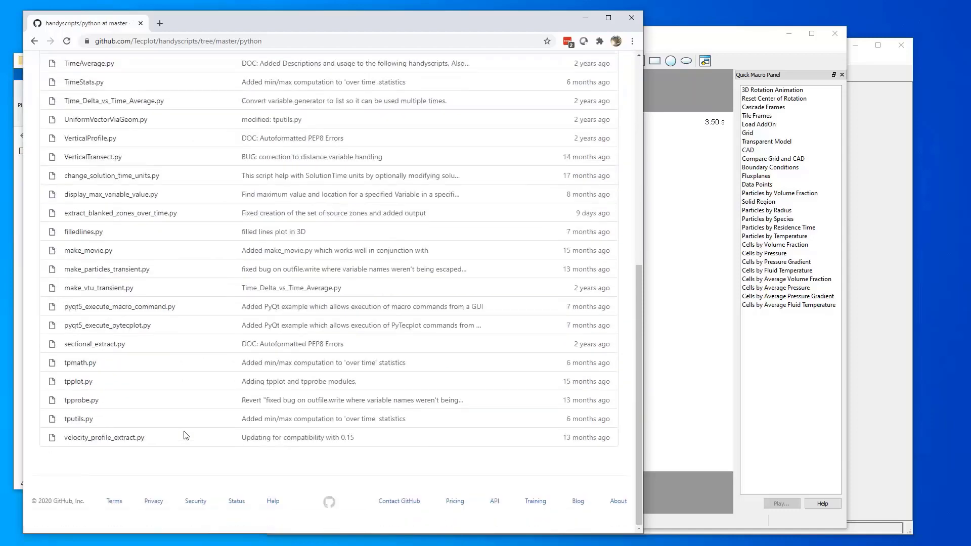
mouse_move(80, 362)
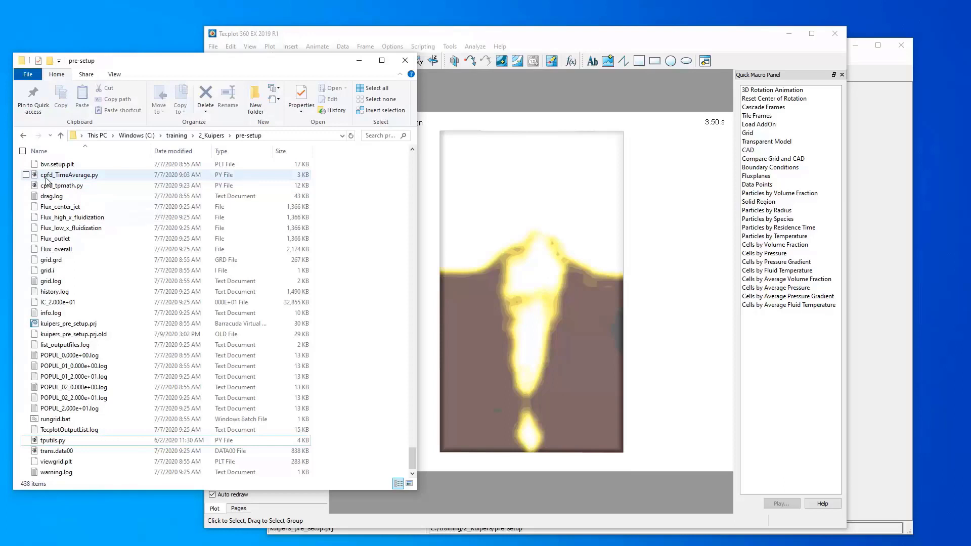
mouse_move(61, 180)
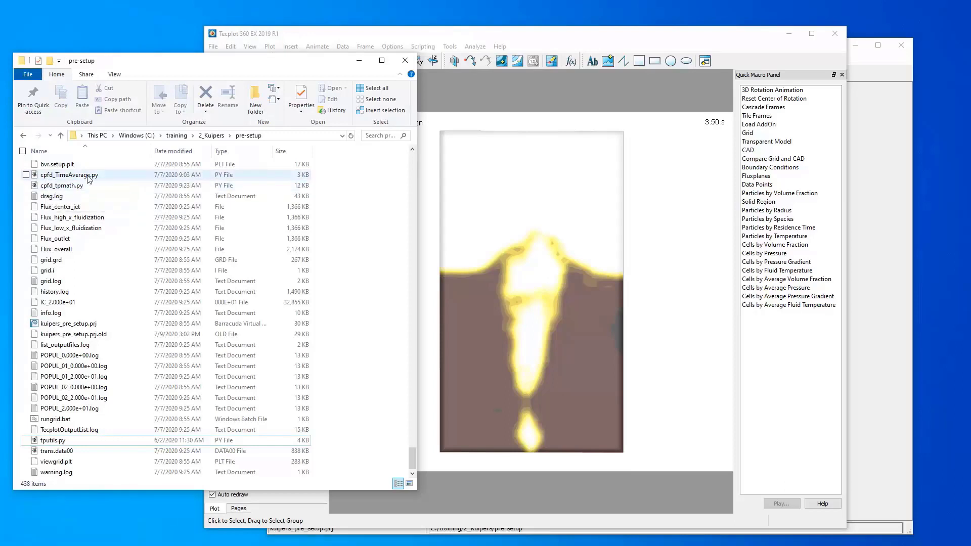
mouse_move(74, 186)
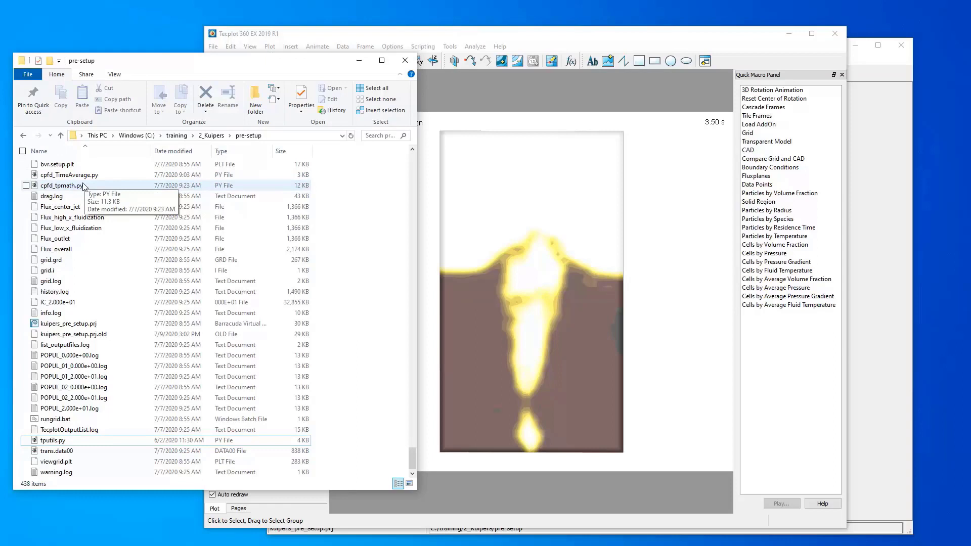
mouse_move(386, 236)
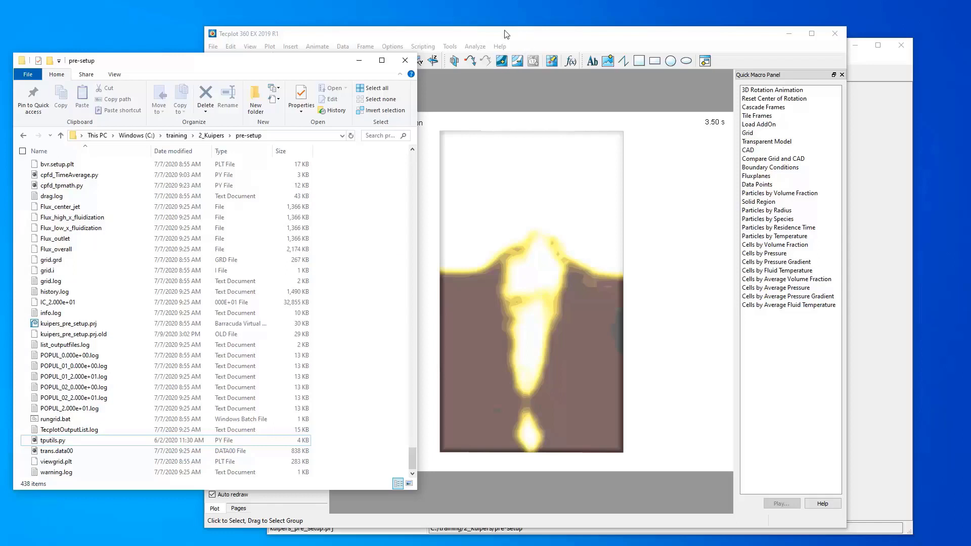
mouse_move(529, 40)
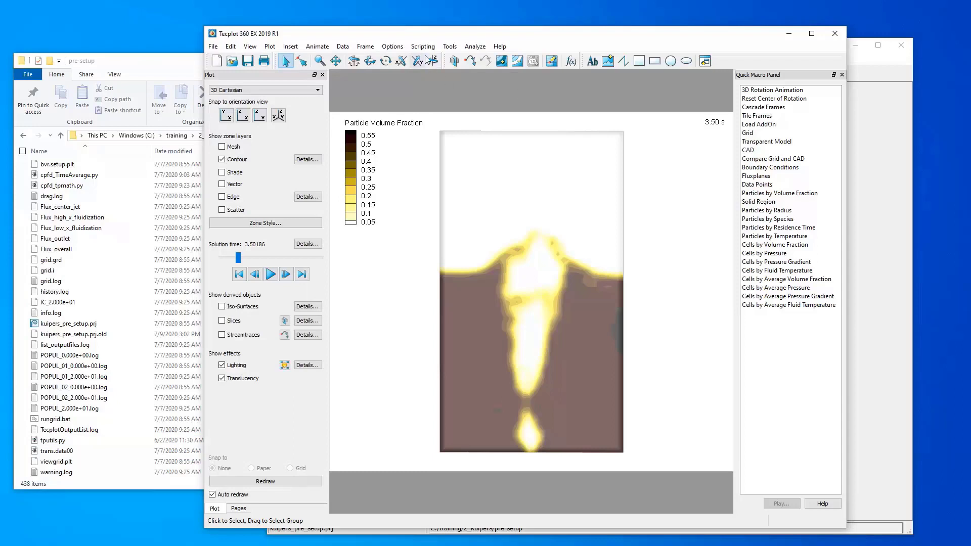
Enable Accept connections in PyTecplot Connections so external Python scripts can reach Tecplot
left_click(422, 46)
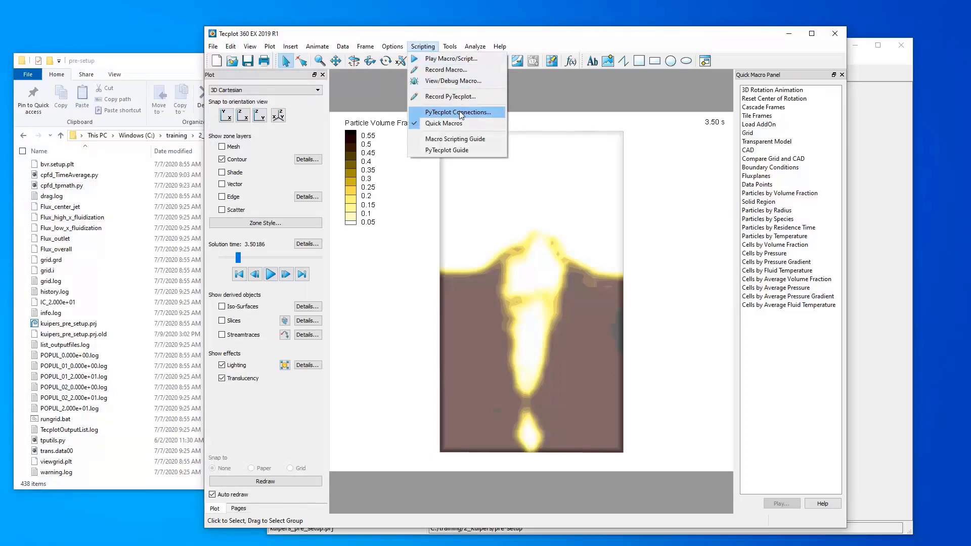
left_click(458, 112)
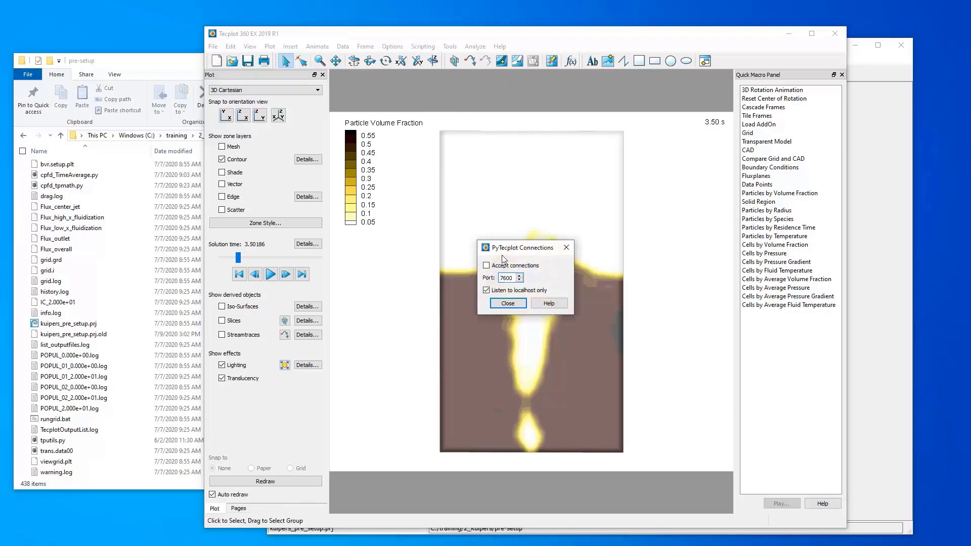
left_click(485, 265)
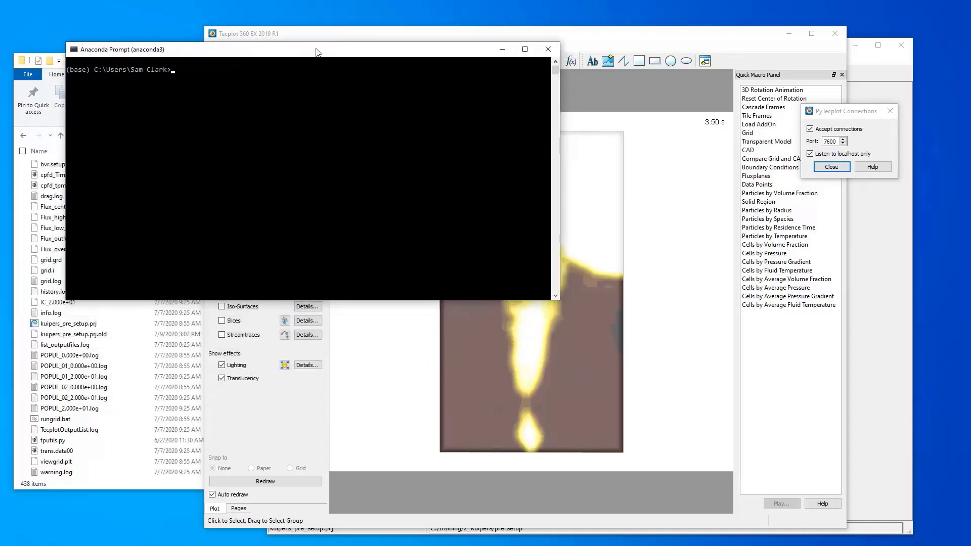
mouse_move(285, 130)
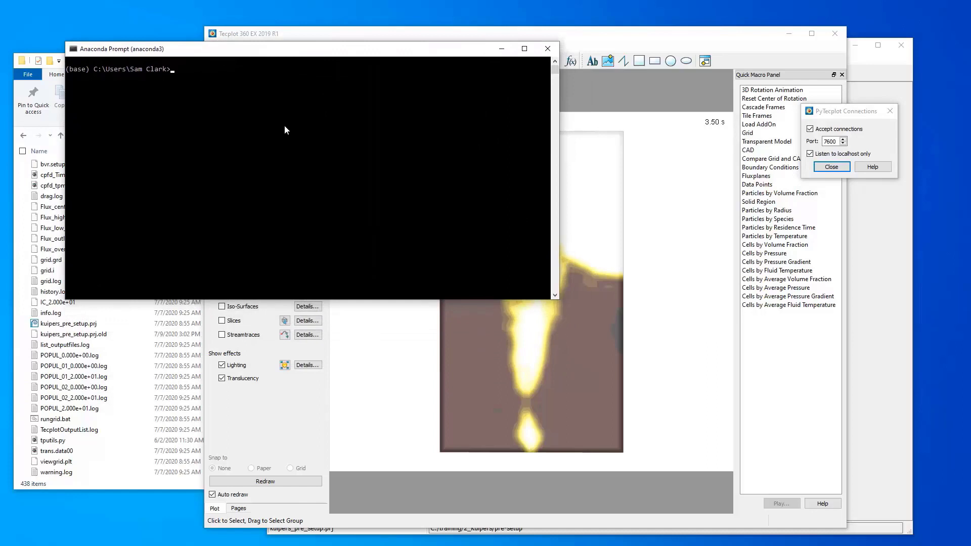
Change to c:\training\2_Kuipers\pre-setup and run python cpfd_TimeAverage.py
type("cd c:\\")
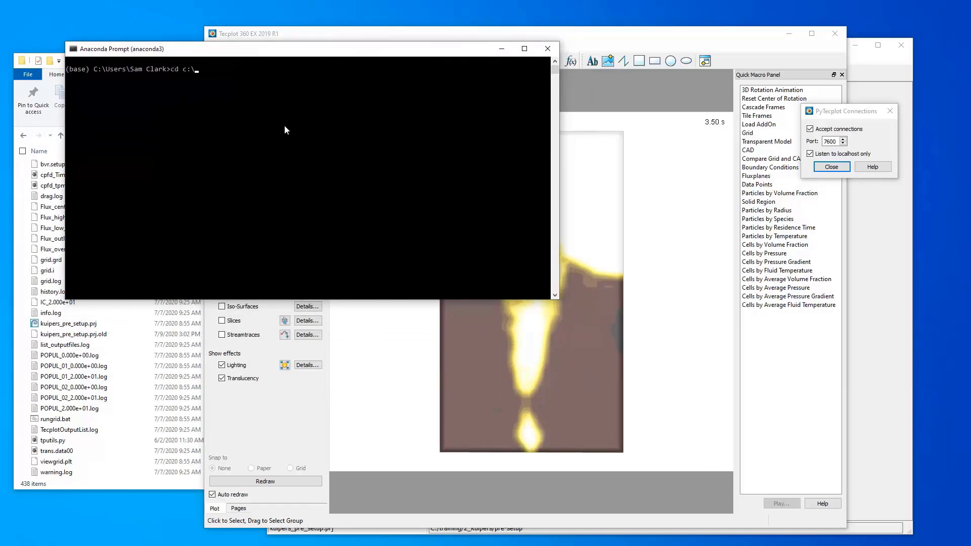
type("training\\2_Kuipers")
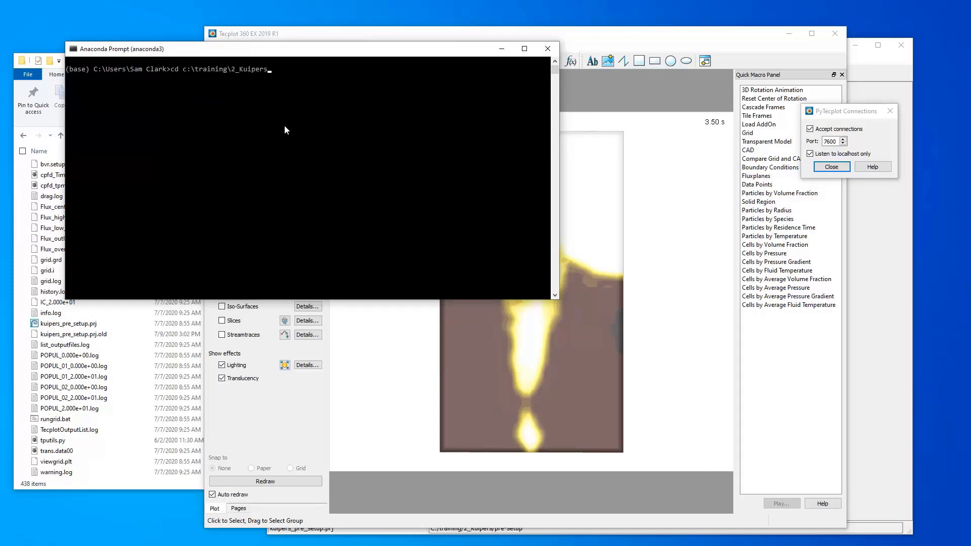
key("enter")
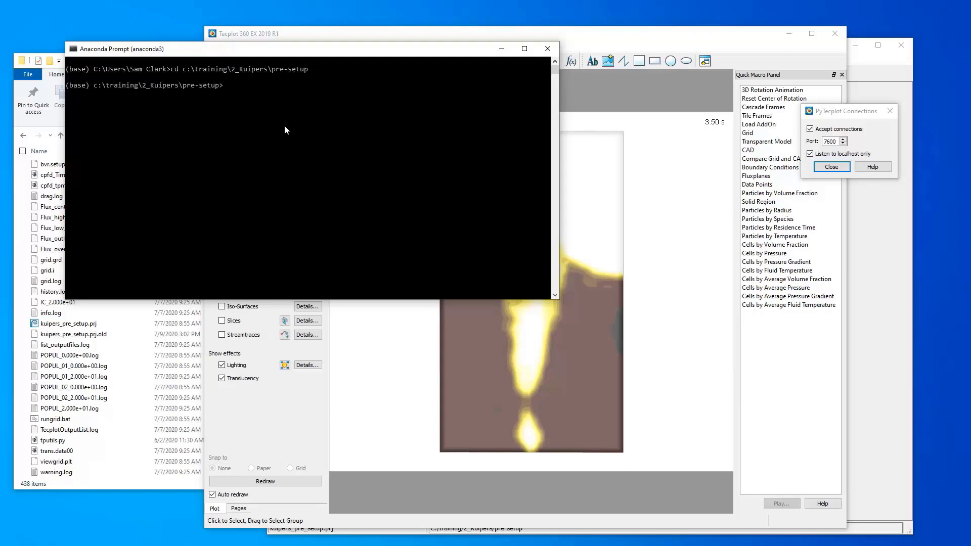
type("python")
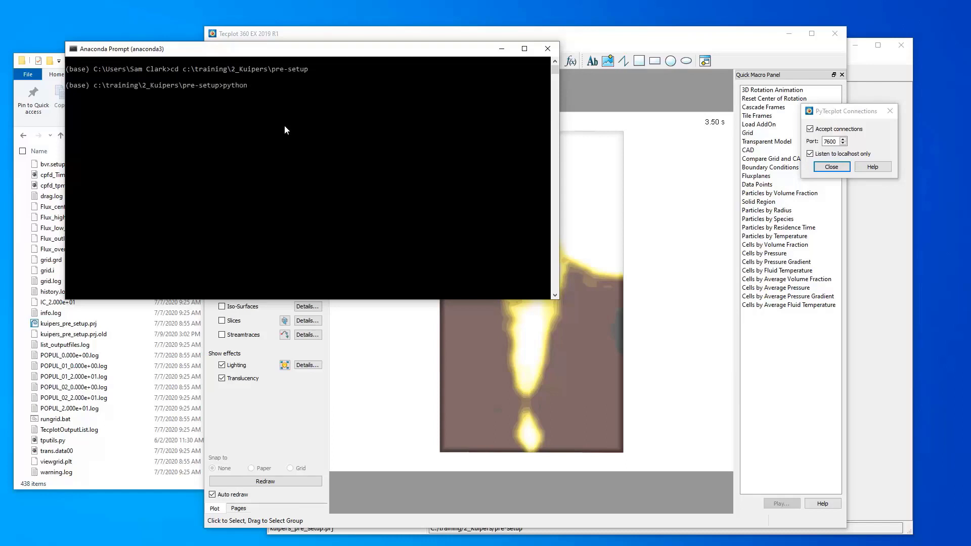
type("cpfd_TimeAverage.py")
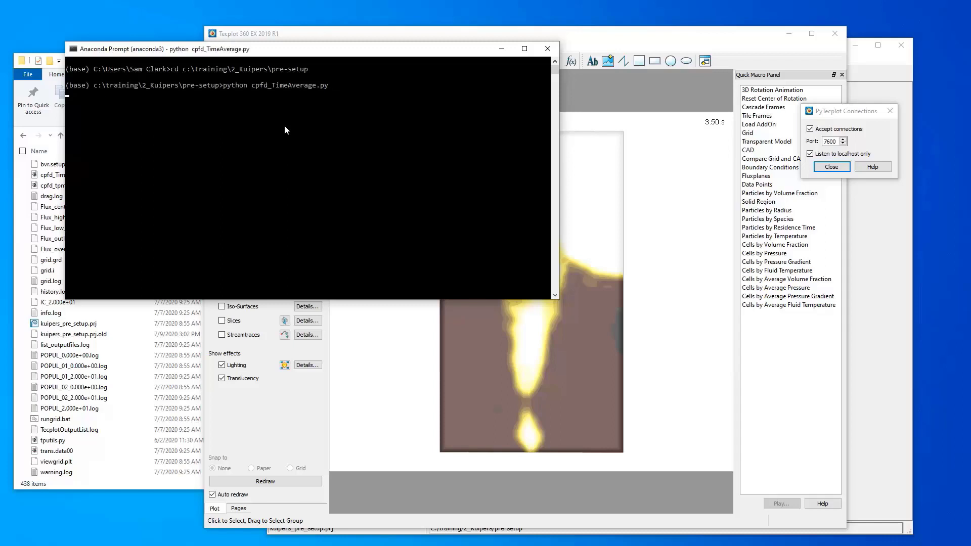
key("enter")
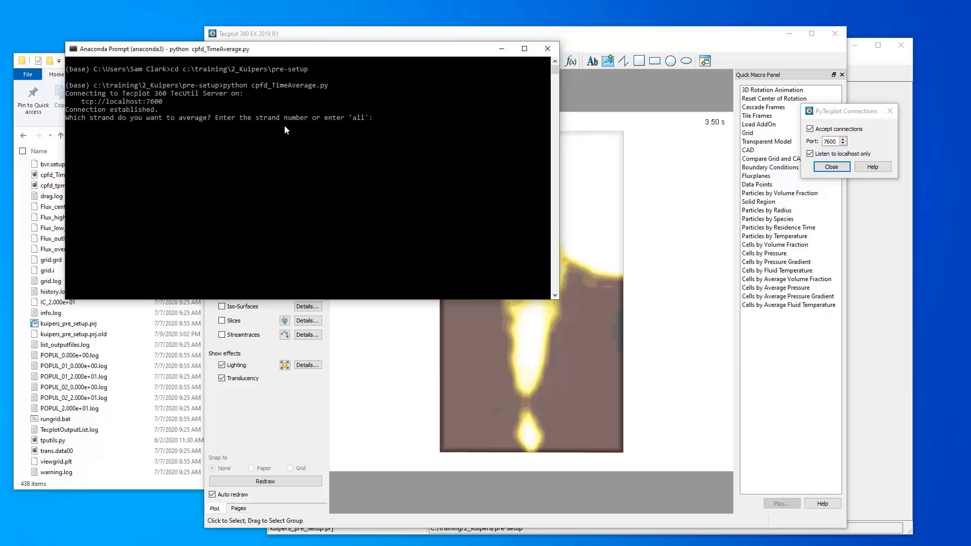
mouse_move(192, 106)
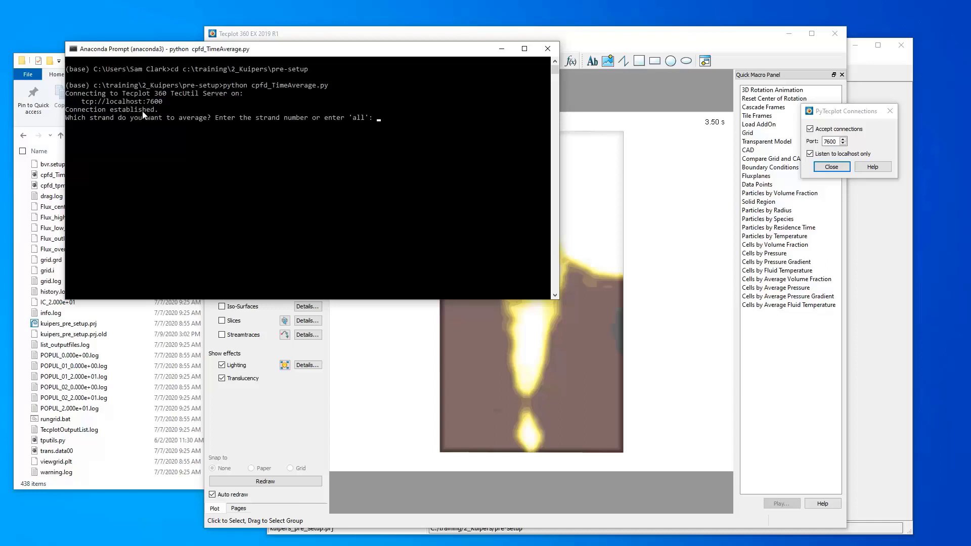
mouse_move(303, 106)
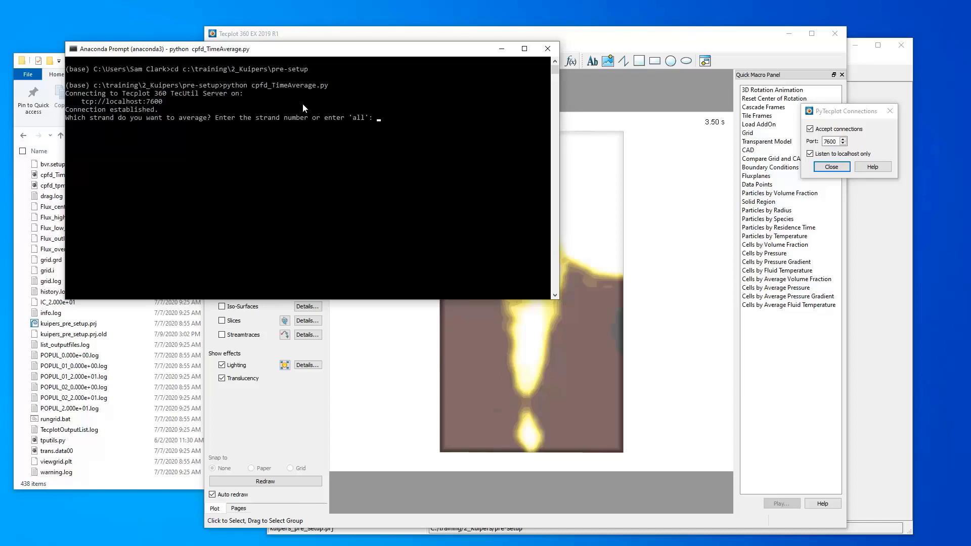
mouse_move(102, 123)
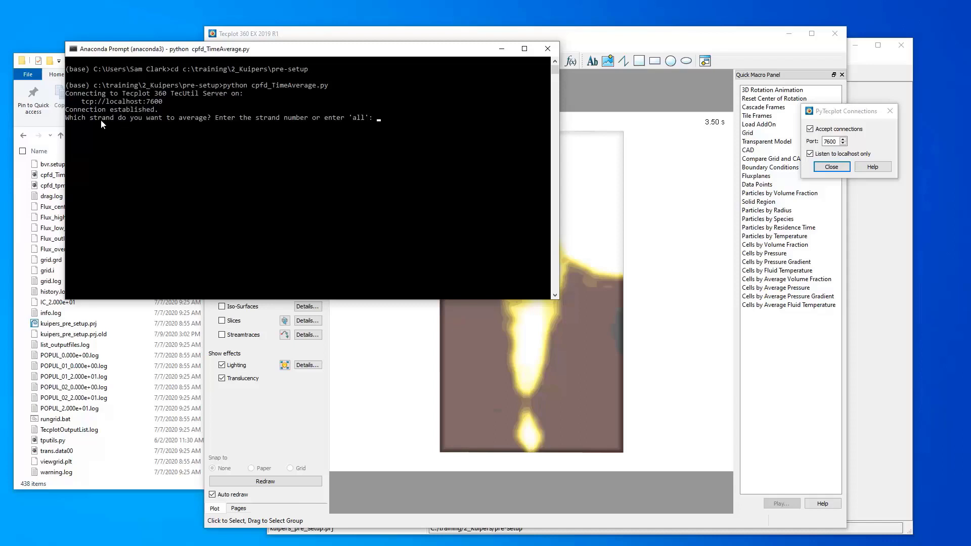
mouse_move(99, 121)
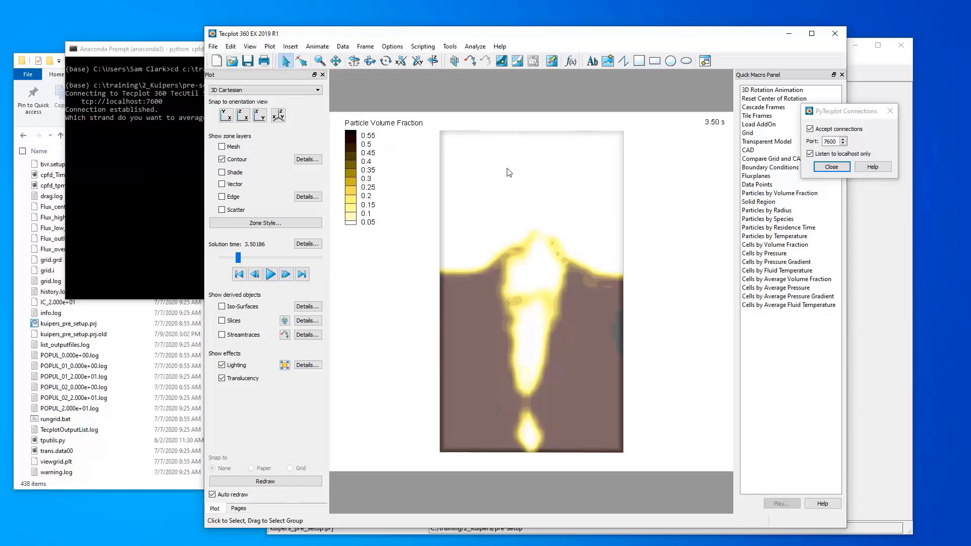
Check in Data Set Info that the Cells zones are on time strand 1, then answer strand 1 to the script
left_click(342, 45)
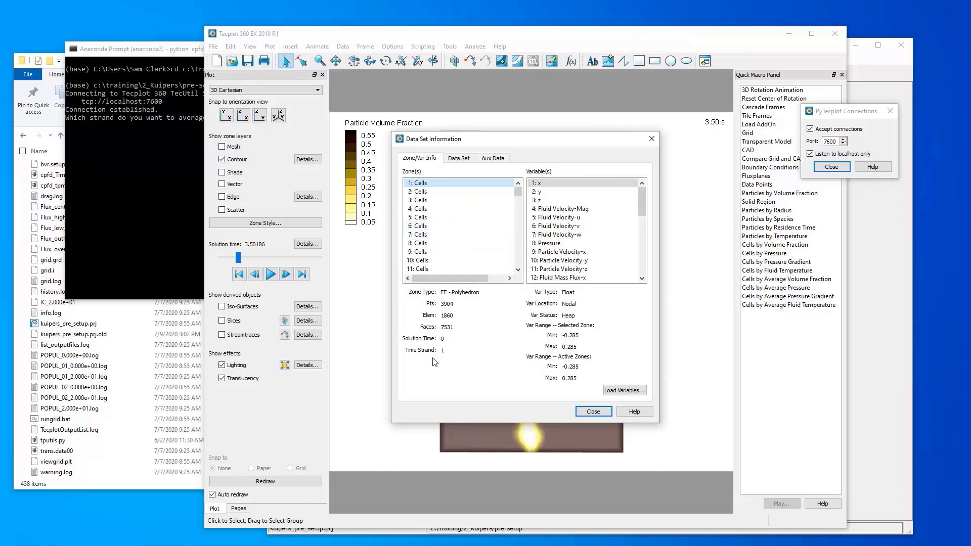
left_click(418, 191)
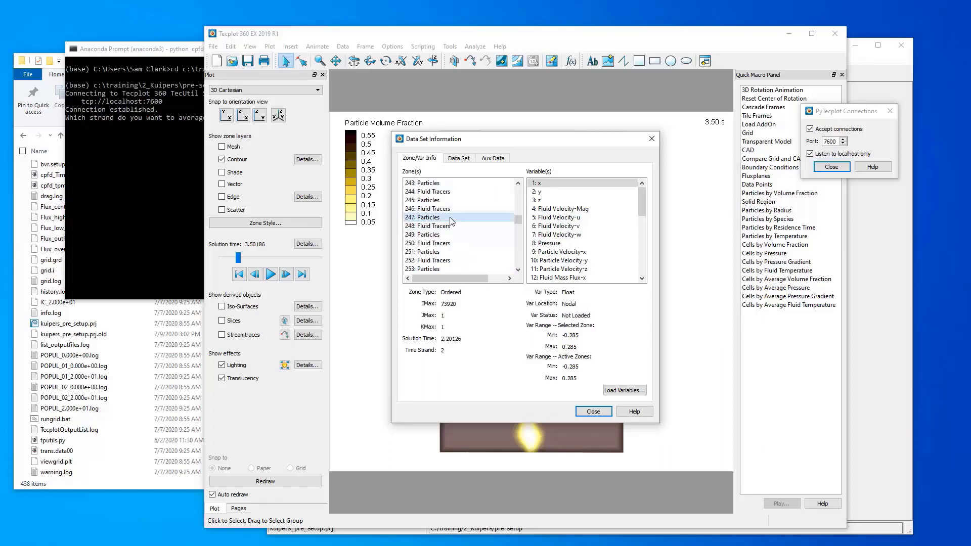
left_click(426, 226)
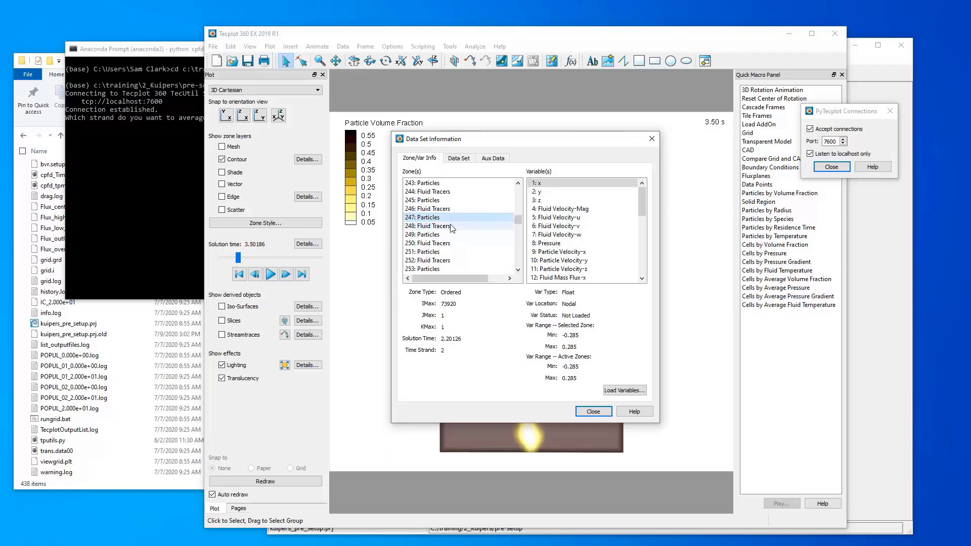
left_click(426, 225)
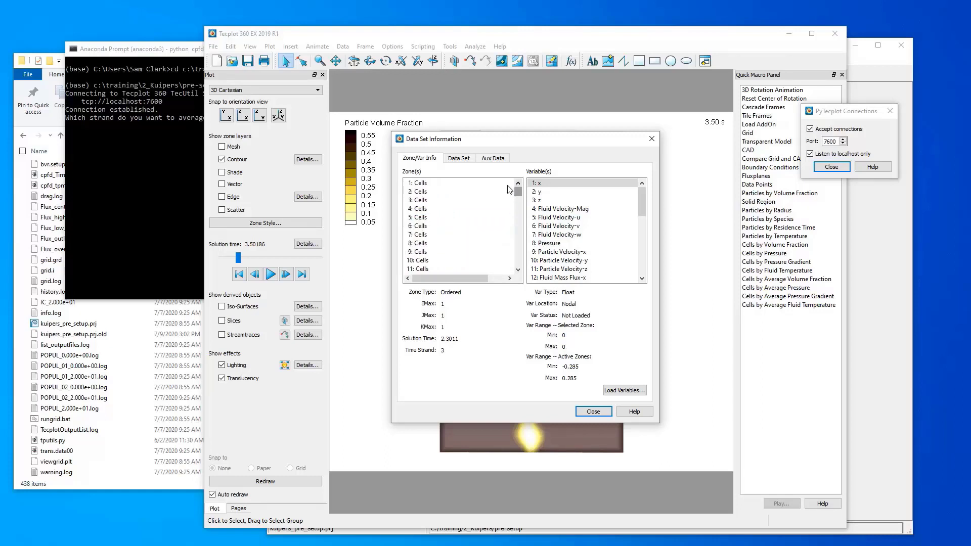
left_click(417, 182)
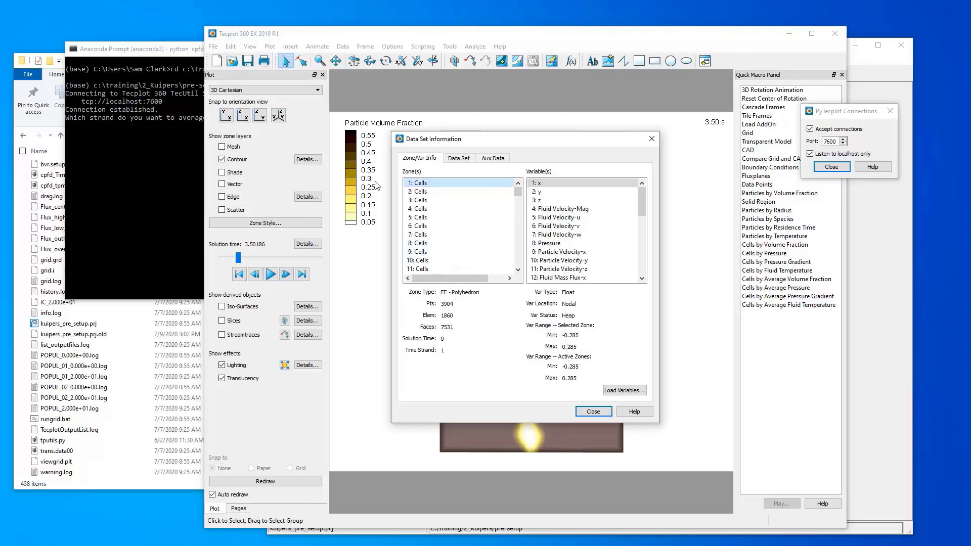
type("1")
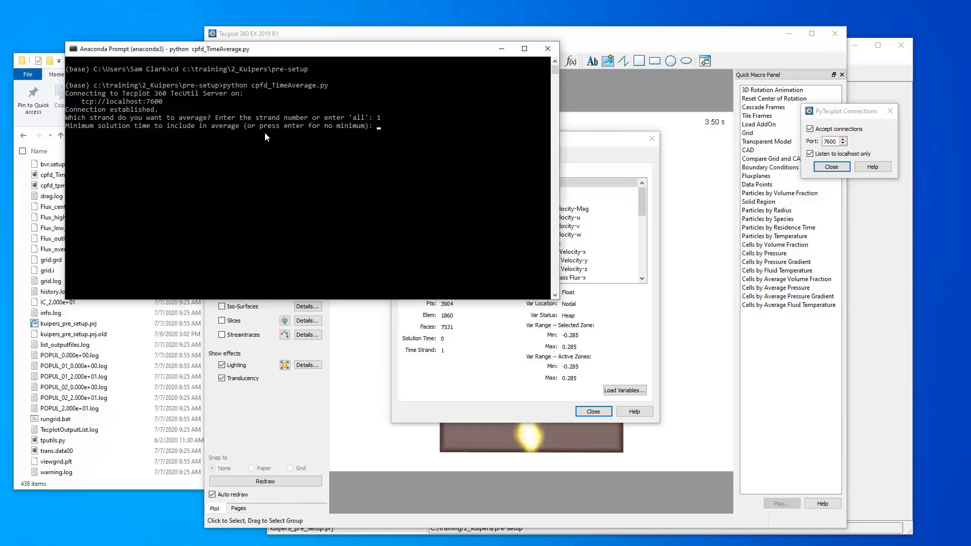
Run the averaging from minimum time 2.5 to maximum 3.5 s, adding zone 614
type("2.5")
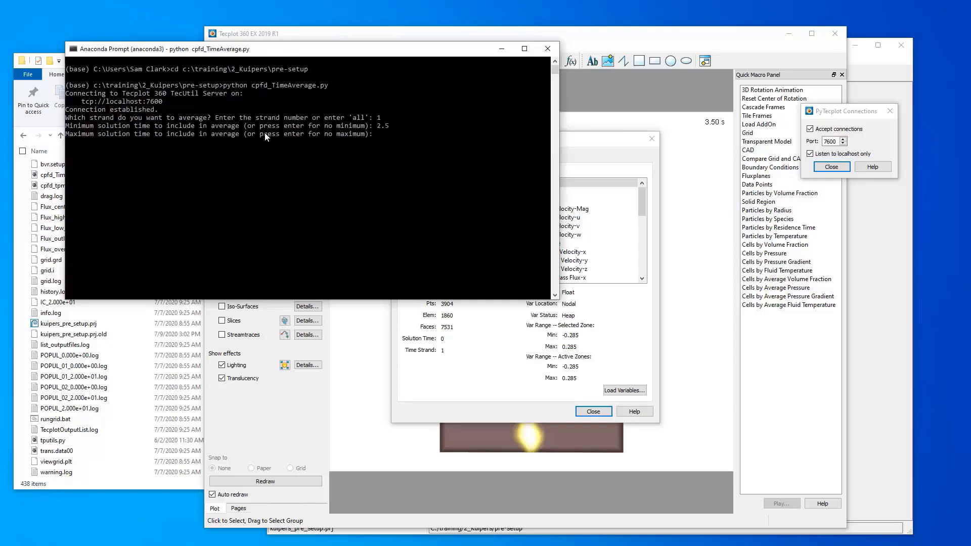
type("3.5")
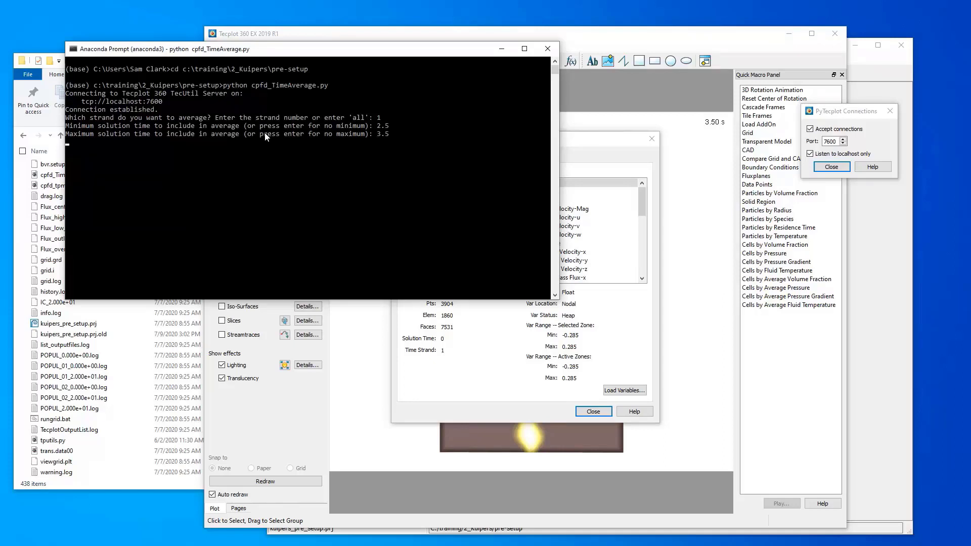
key("enter")
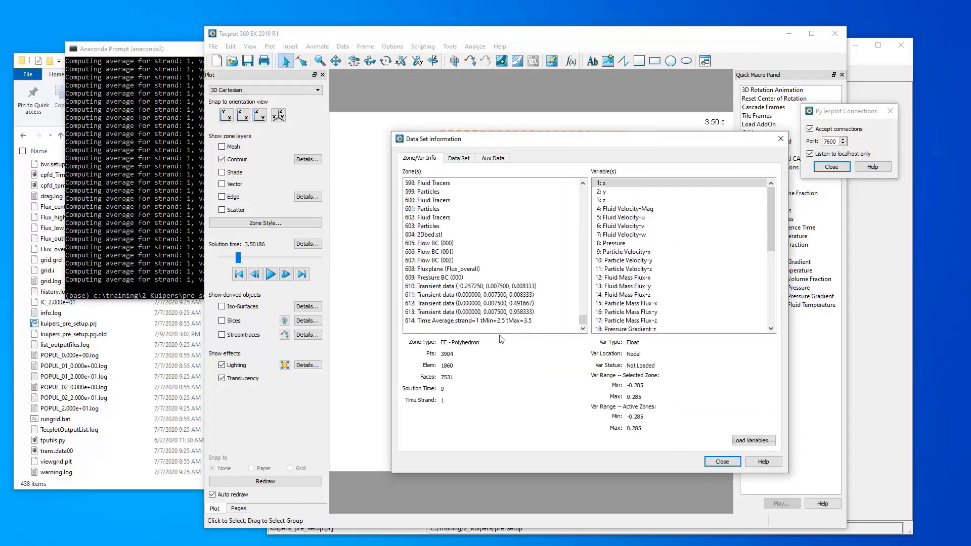
Inspect zone 614, the time-averaged polyhedral zone with 3904 points and 1860 elements
left_click(489, 321)
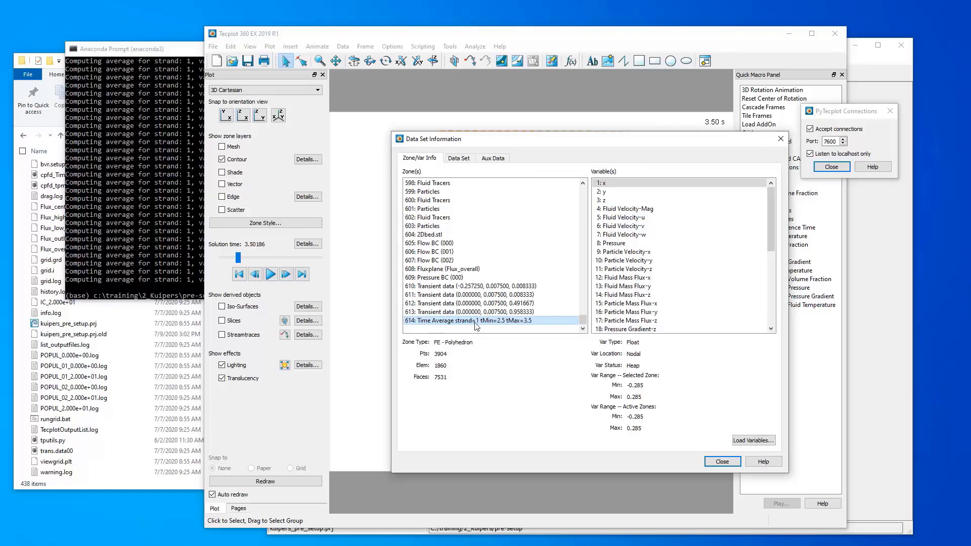
mouse_move(518, 324)
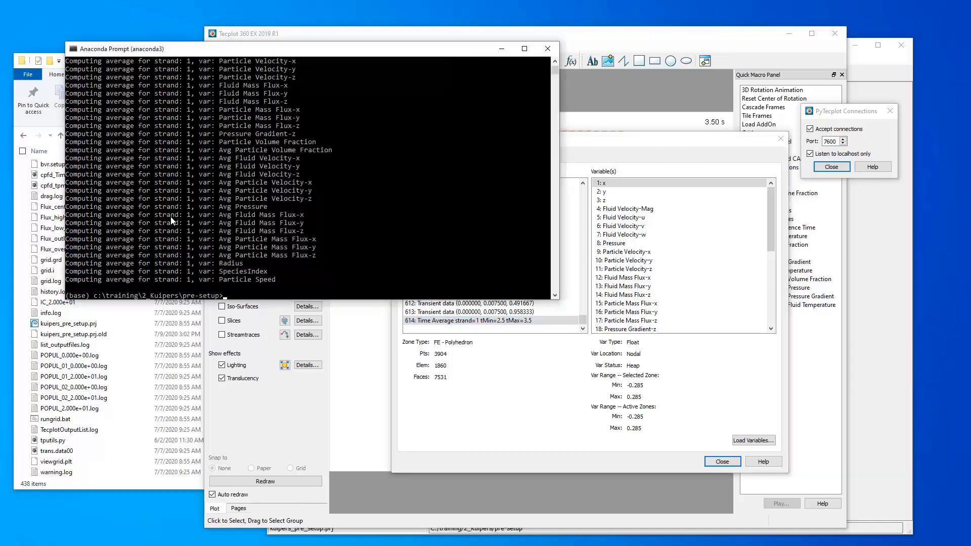
Rerun cpfd_TimeAverage.py for strand 1 over 3.5 to 4.5 s, creating zone 615
type("python cpfd_TimeAverage.py")
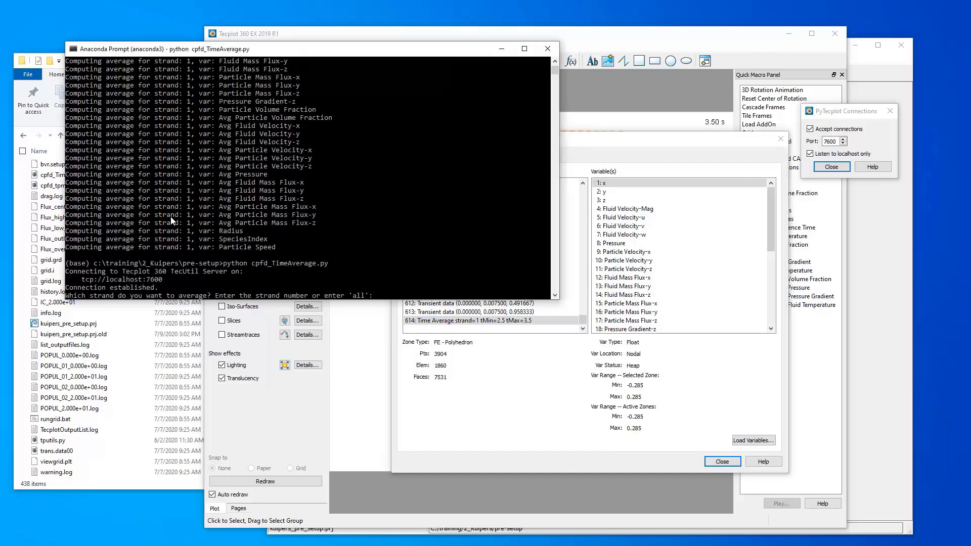
type("1")
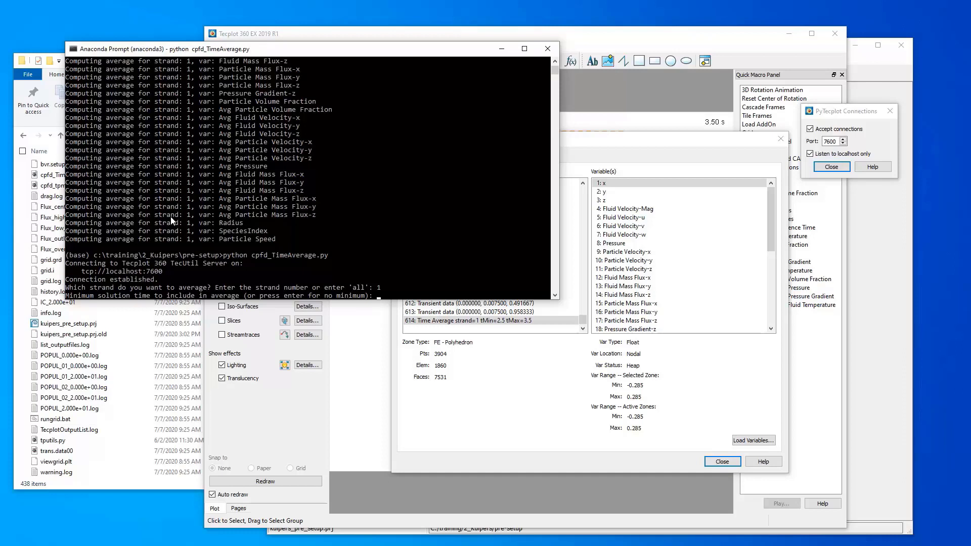
type("3.5")
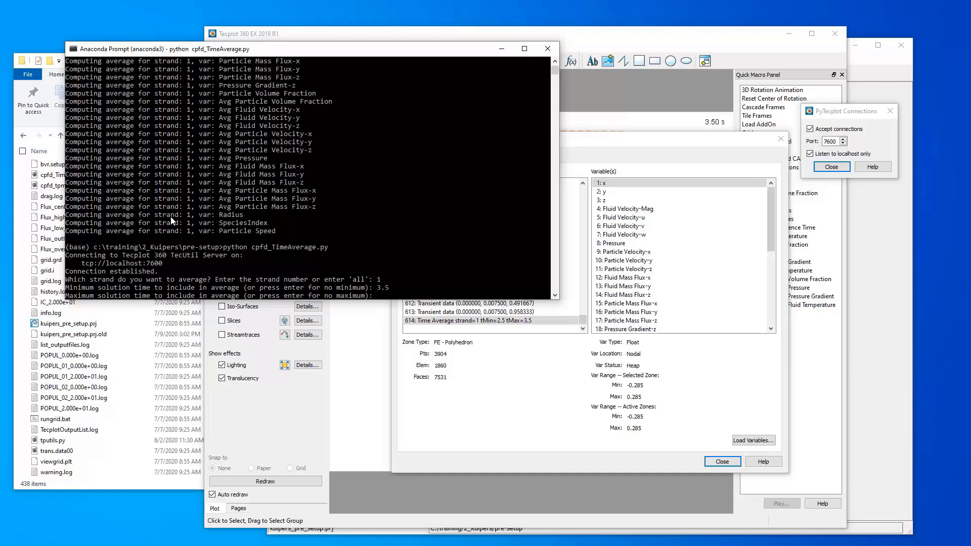
type("4.5")
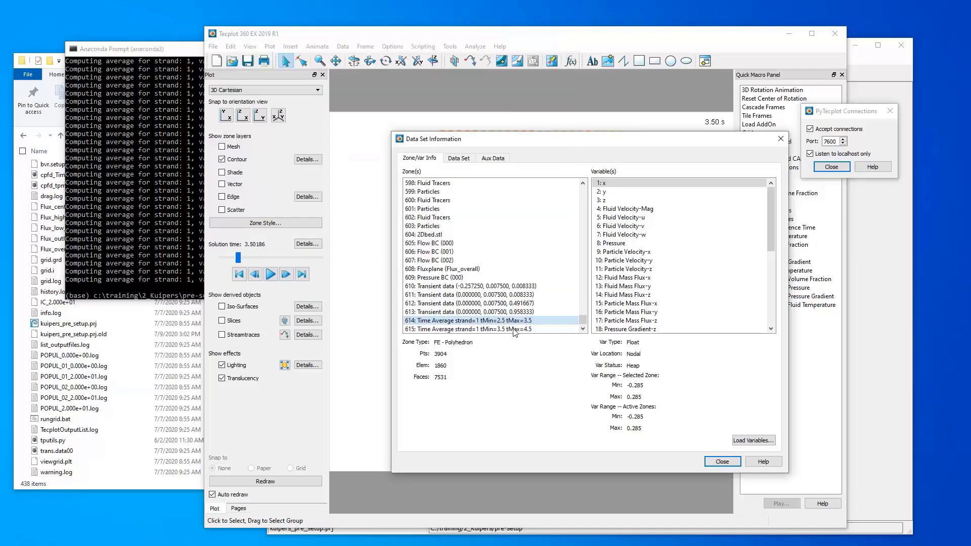
Review zone 615 in Data Set Information, close it and bring up Zone Style
left_click(467, 321)
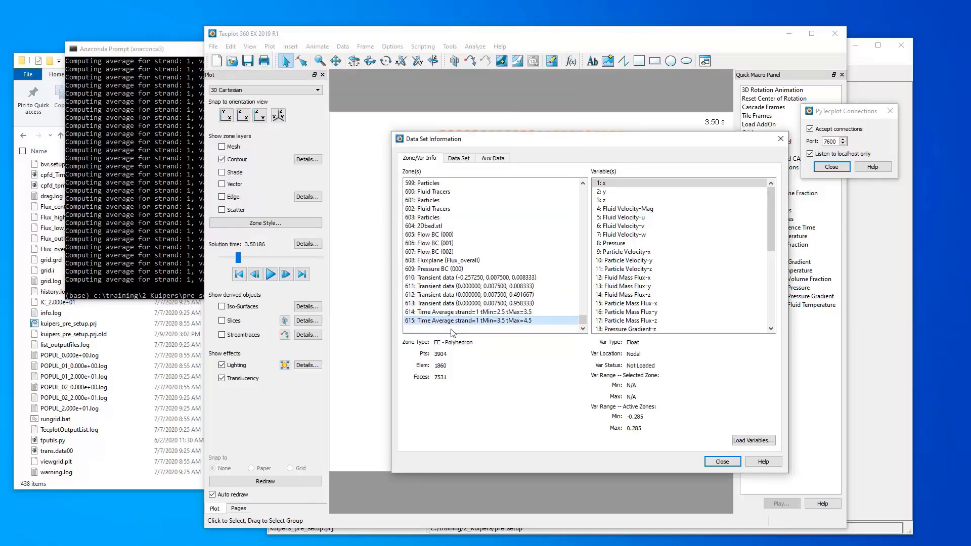
left_click(483, 312)
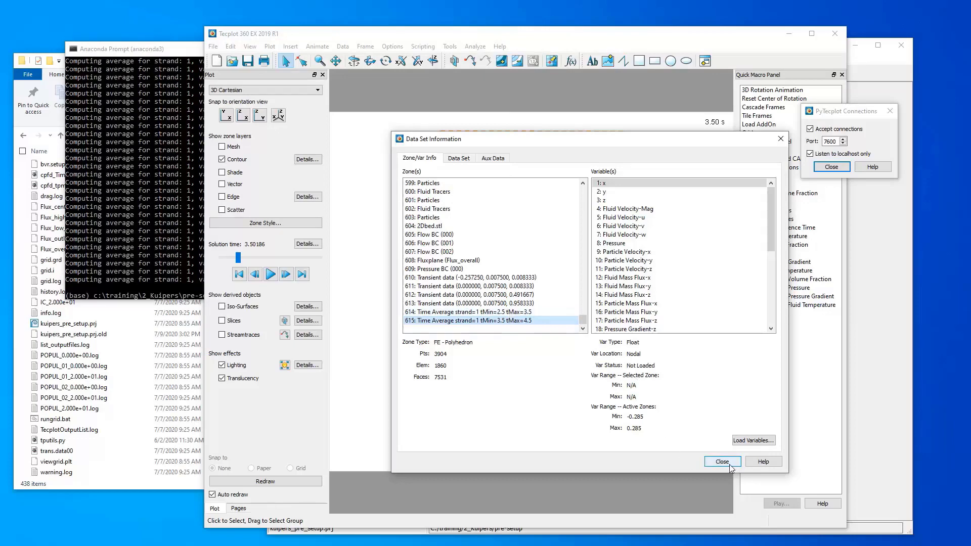
left_click(722, 461)
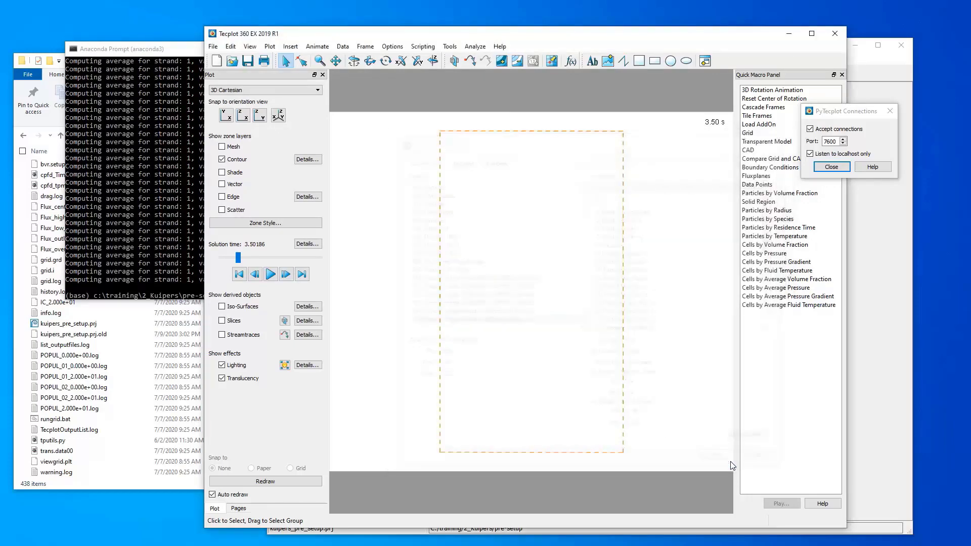
mouse_move(265, 223)
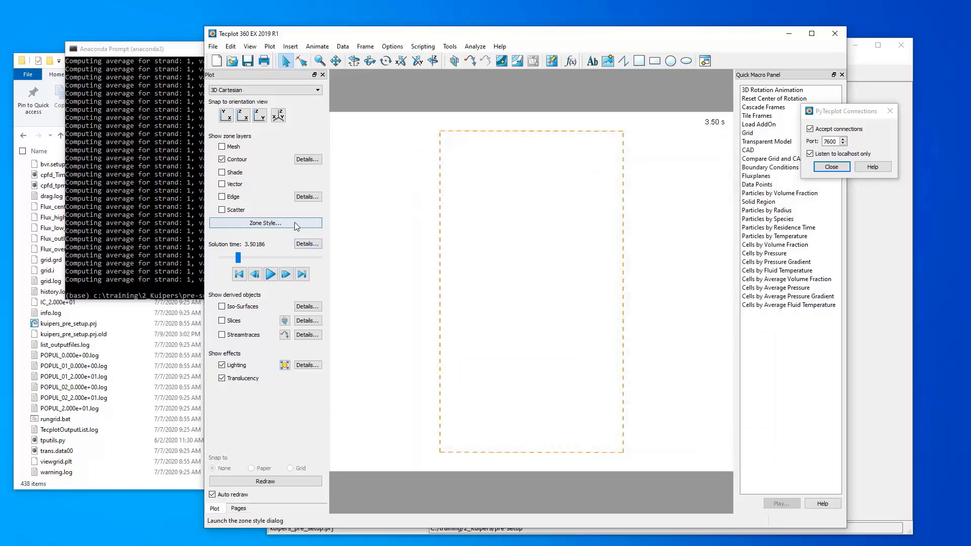
left_click(265, 223)
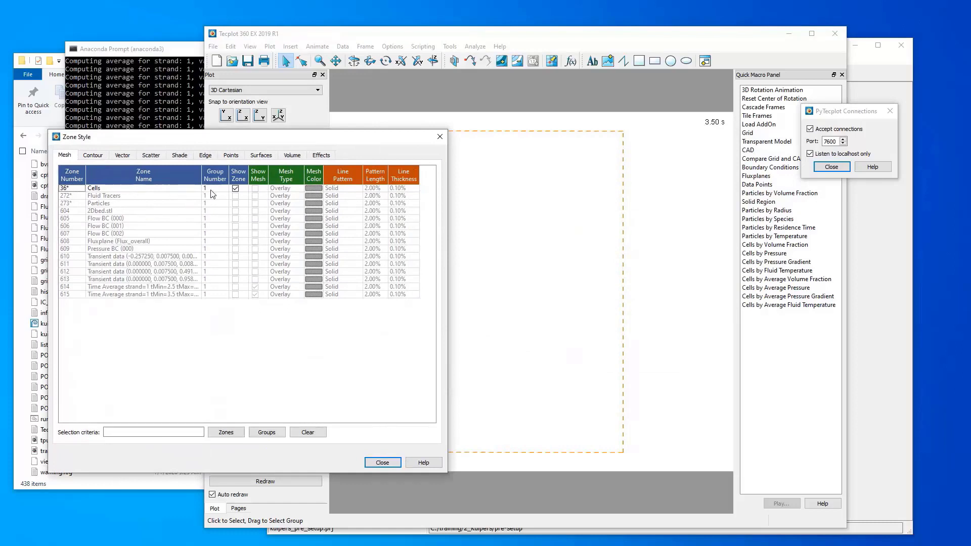
Show only zone 614 and plot it as boundary cell faces contoured by Particle Volume Fraction
left_click(235, 188)
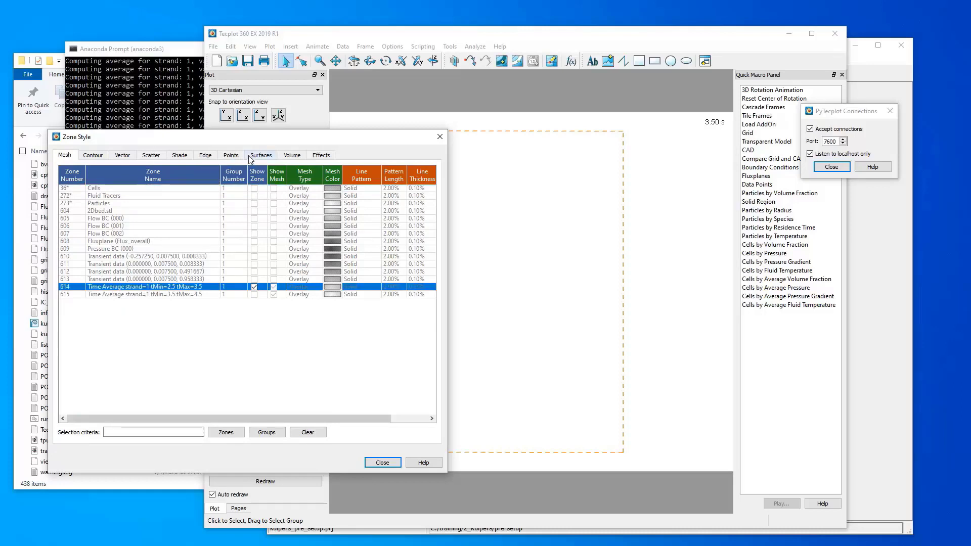
left_click(260, 155)
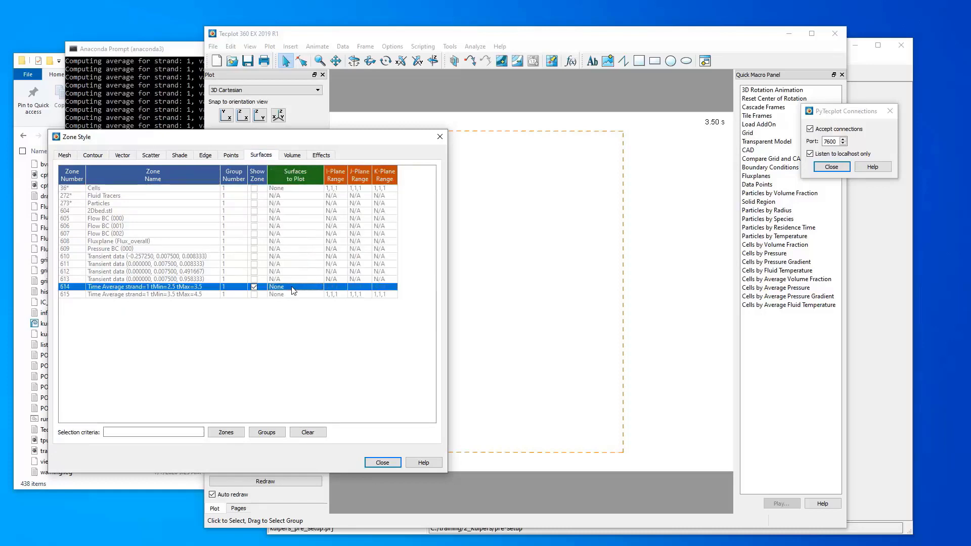
left_click(295, 286)
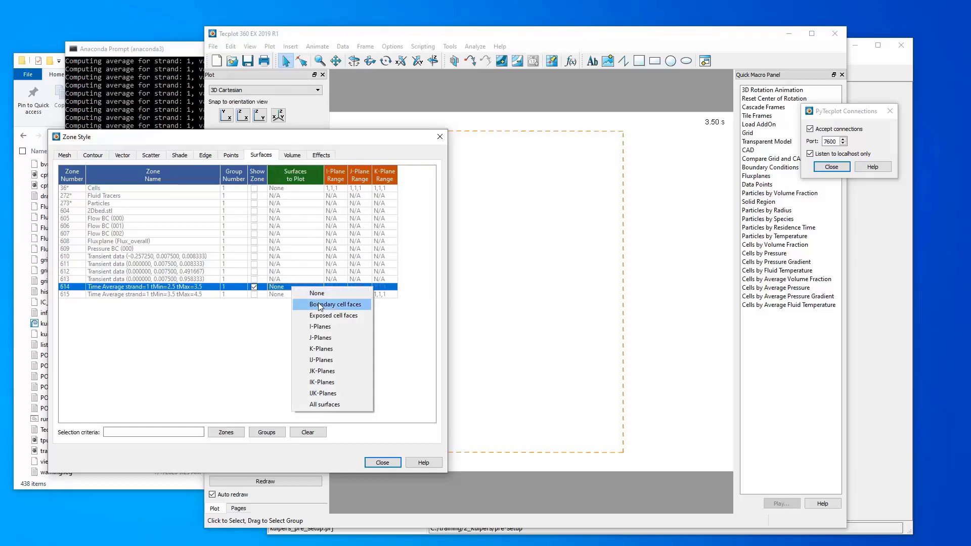
left_click(332, 305)
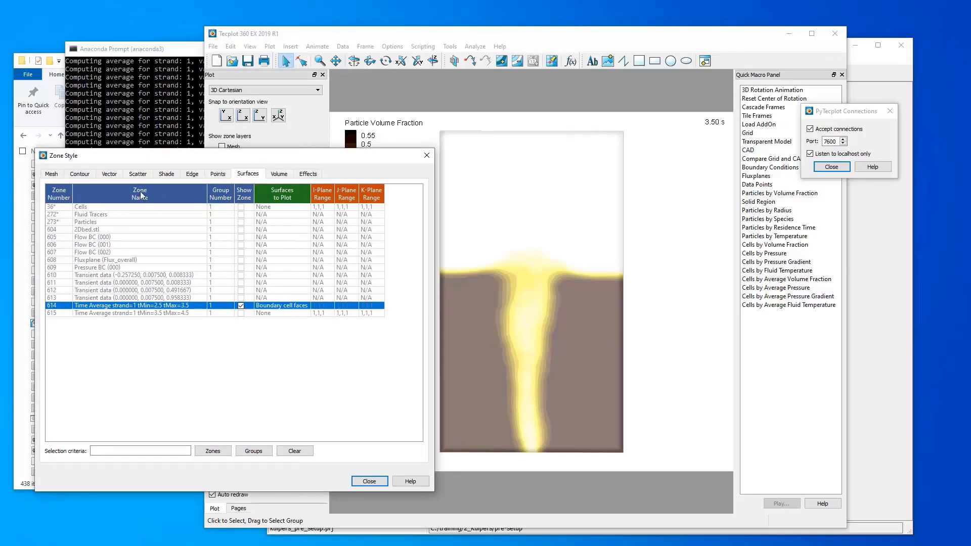
Hide zone 614, show zone 615 as boundary cell faces, and close Zone Style
left_click(79, 173)
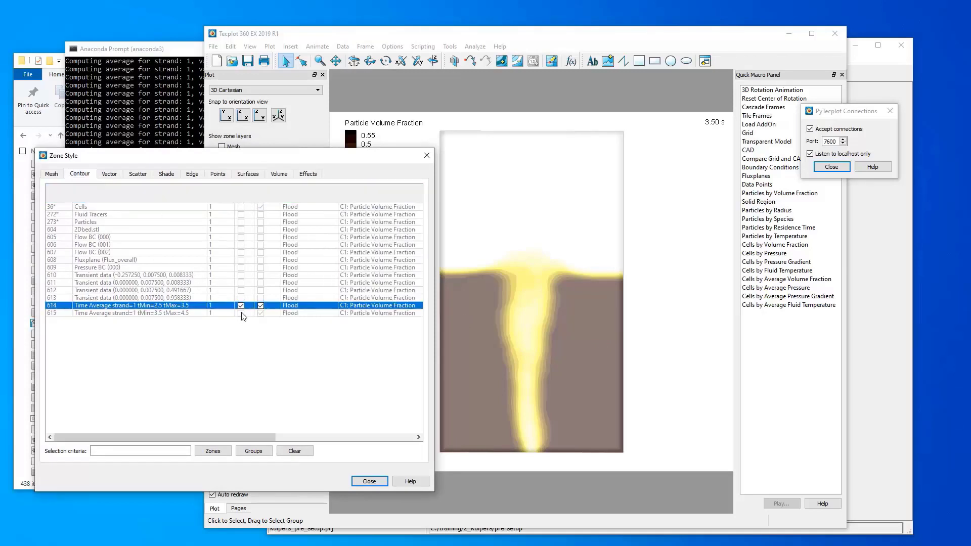
left_click(247, 173)
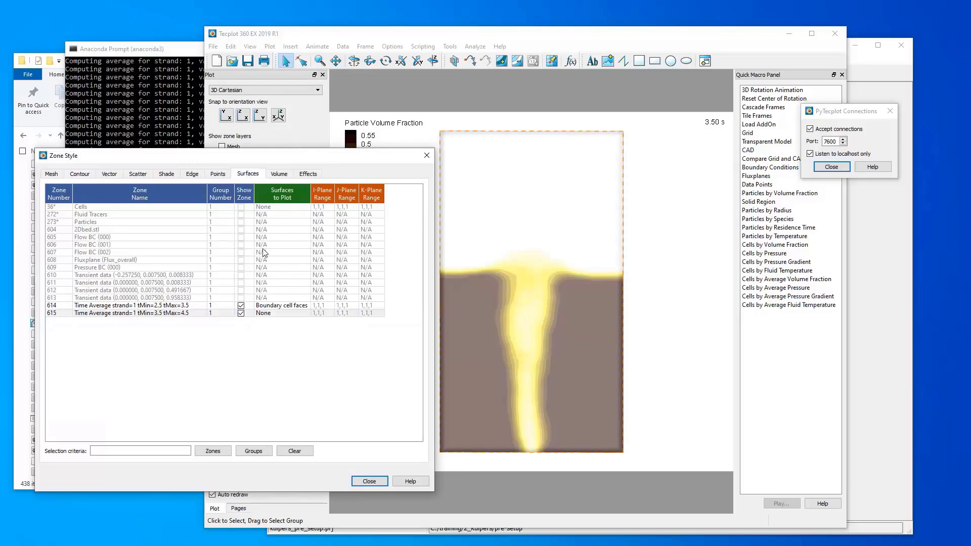
left_click(155, 313)
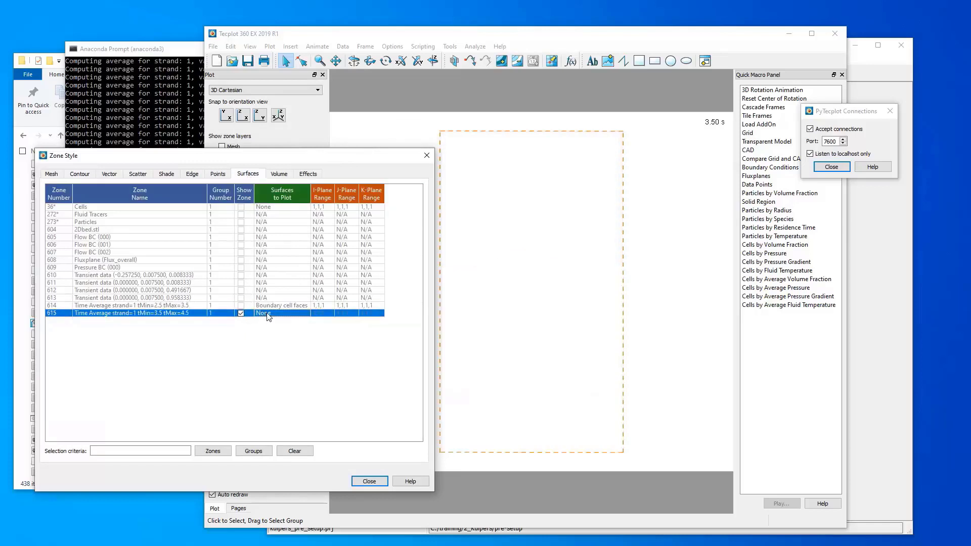
left_click(281, 313)
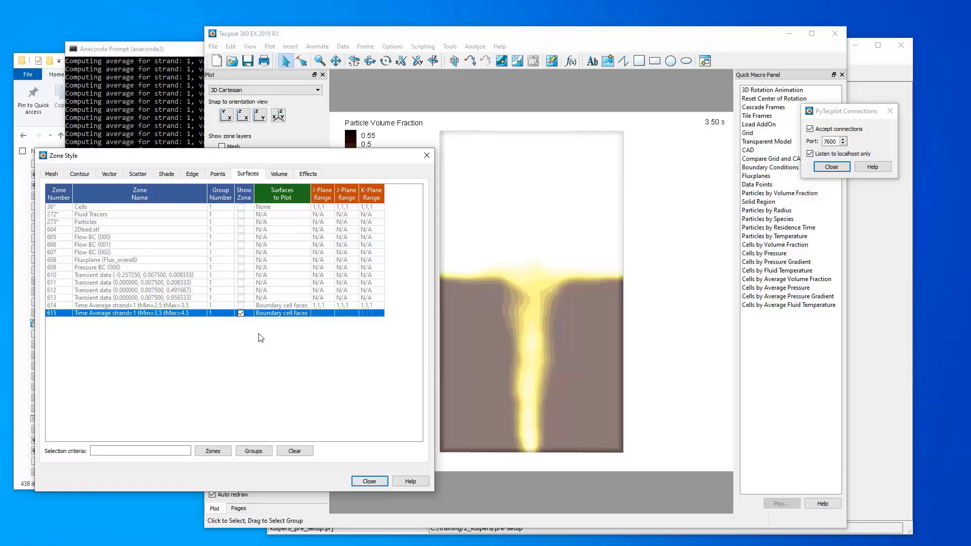
mouse_move(509, 350)
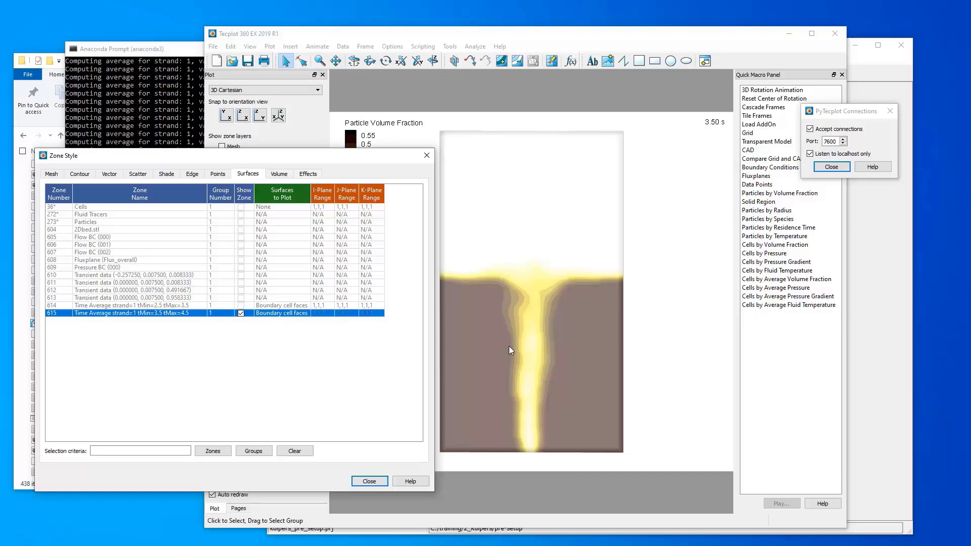
mouse_move(393, 434)
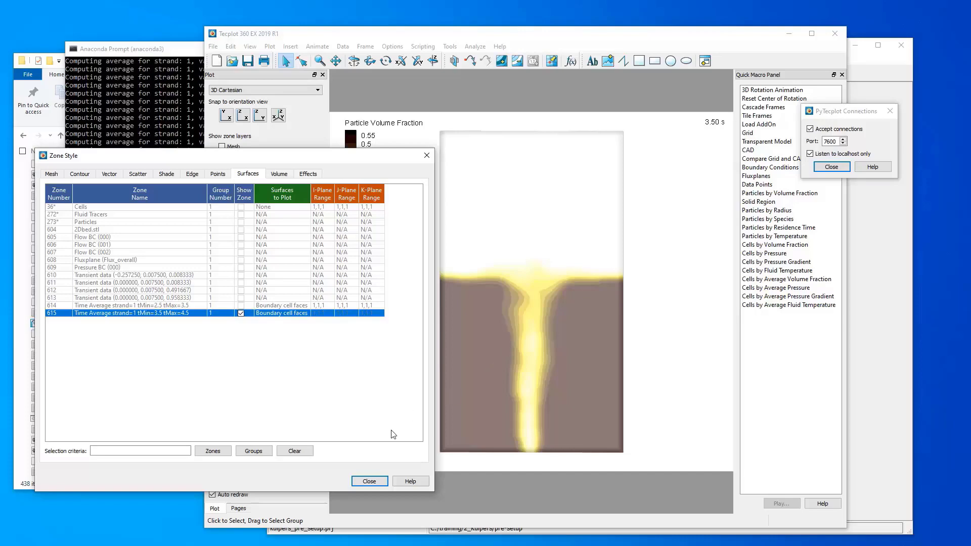
left_click(368, 481)
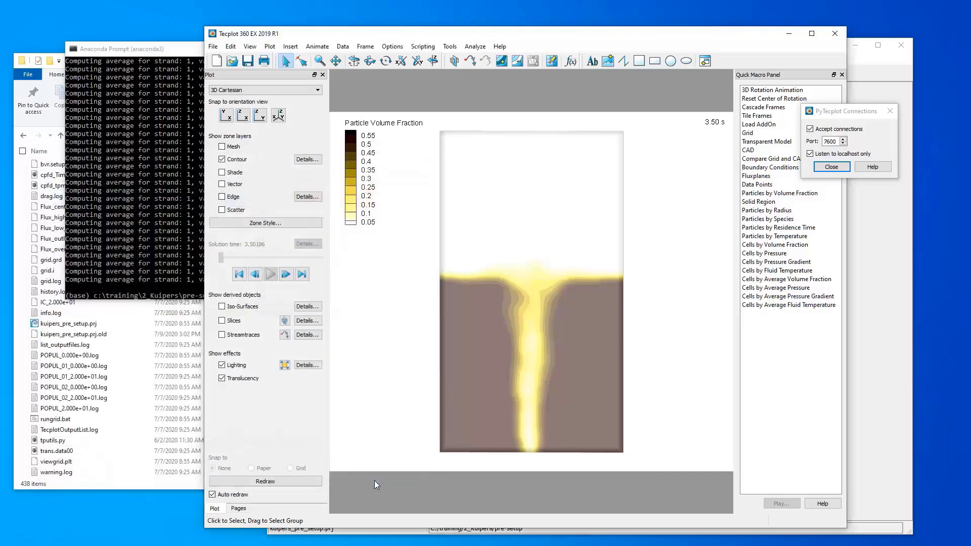